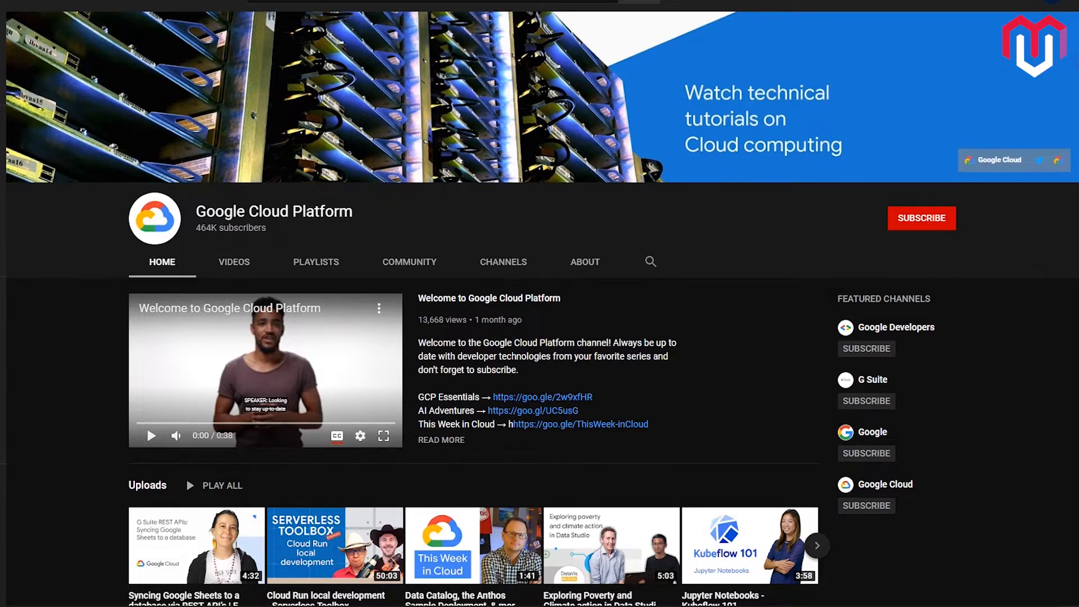
# Scroll through the 81 videos of the AI and Machine Learning with Google Cloud playlist.
pyautogui.scroll(-3)
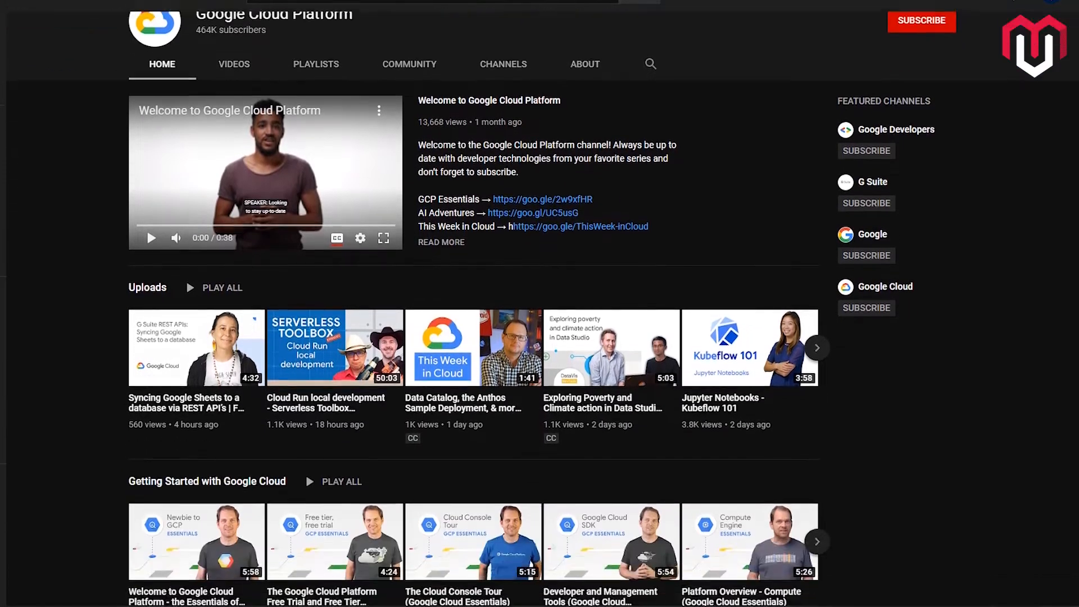
pyautogui.scroll(-3)
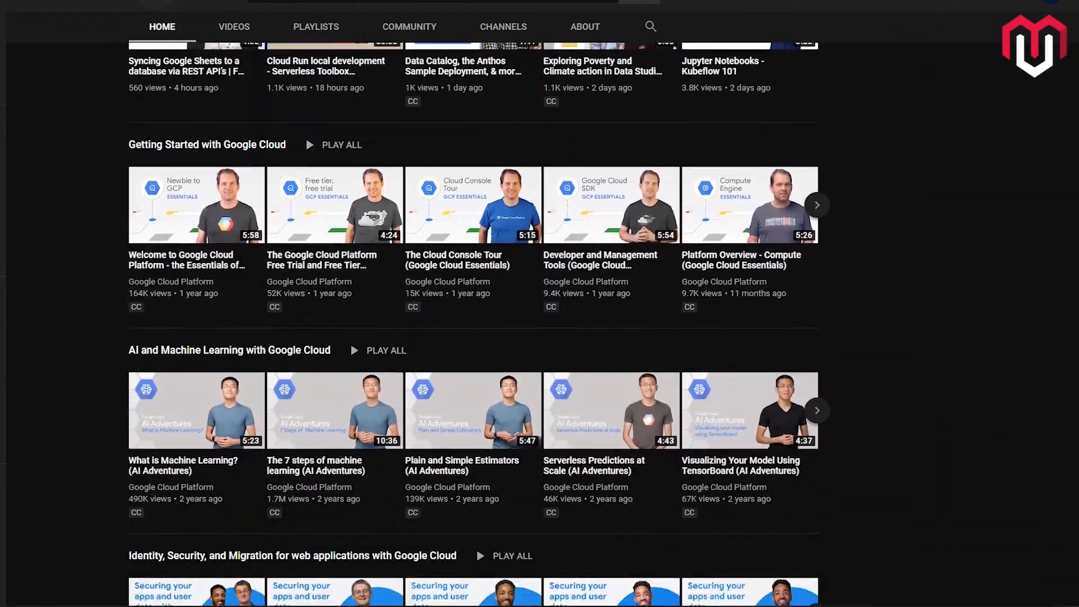
pyautogui.scroll(-3)
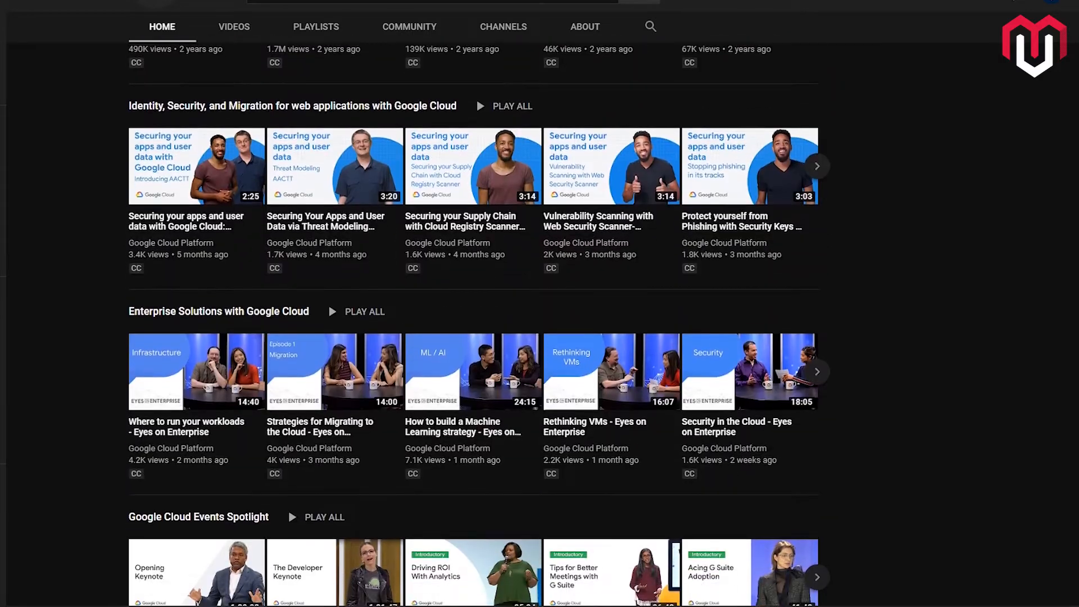
pyautogui.scroll(-3)
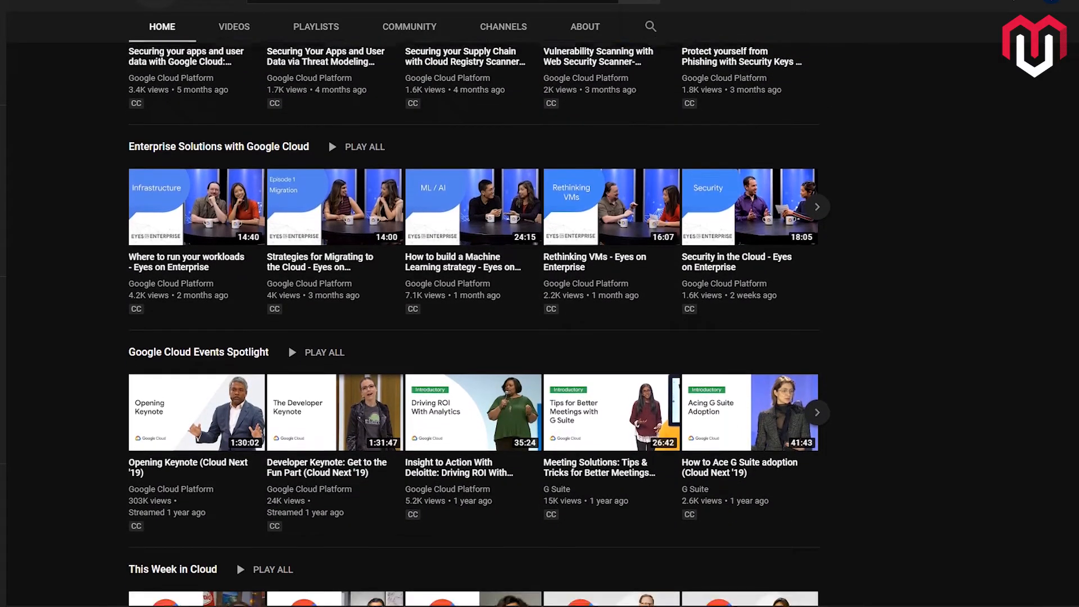
pyautogui.scroll(-3)
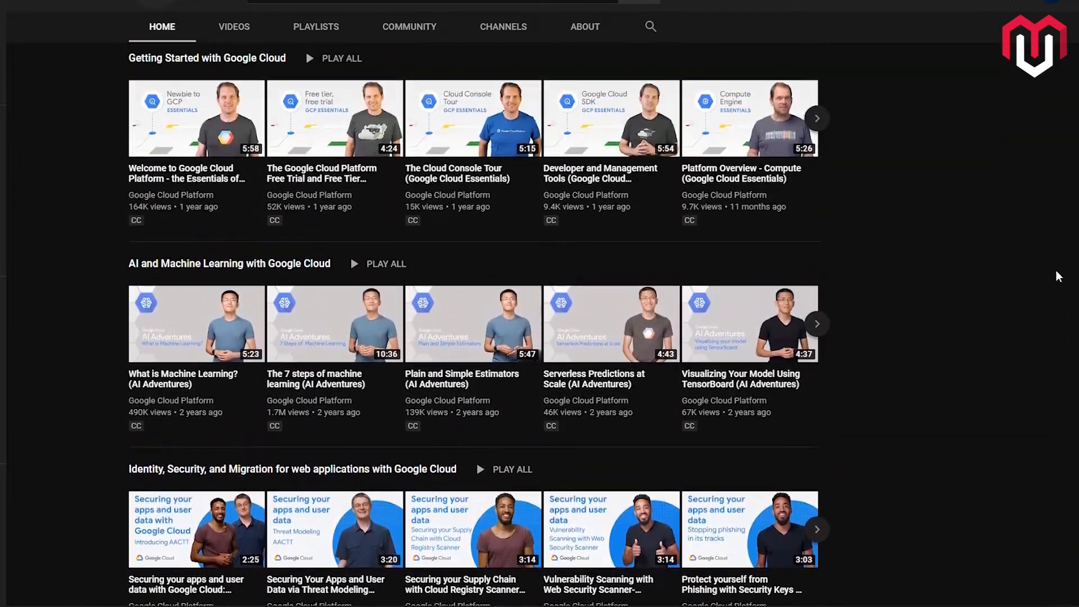
pyautogui.scroll(-3)
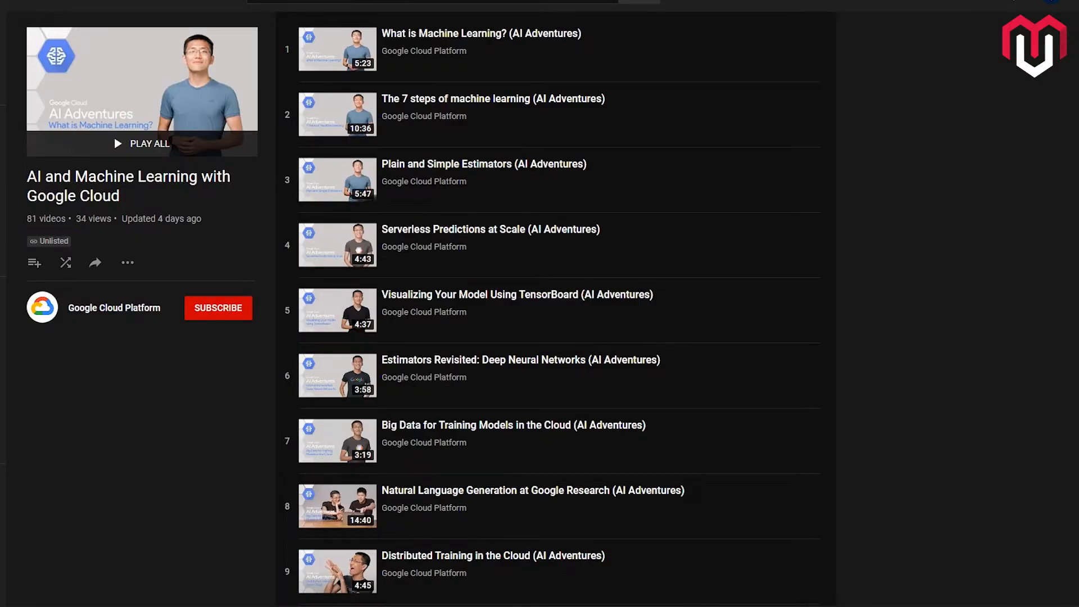
pyautogui.scroll(-3)
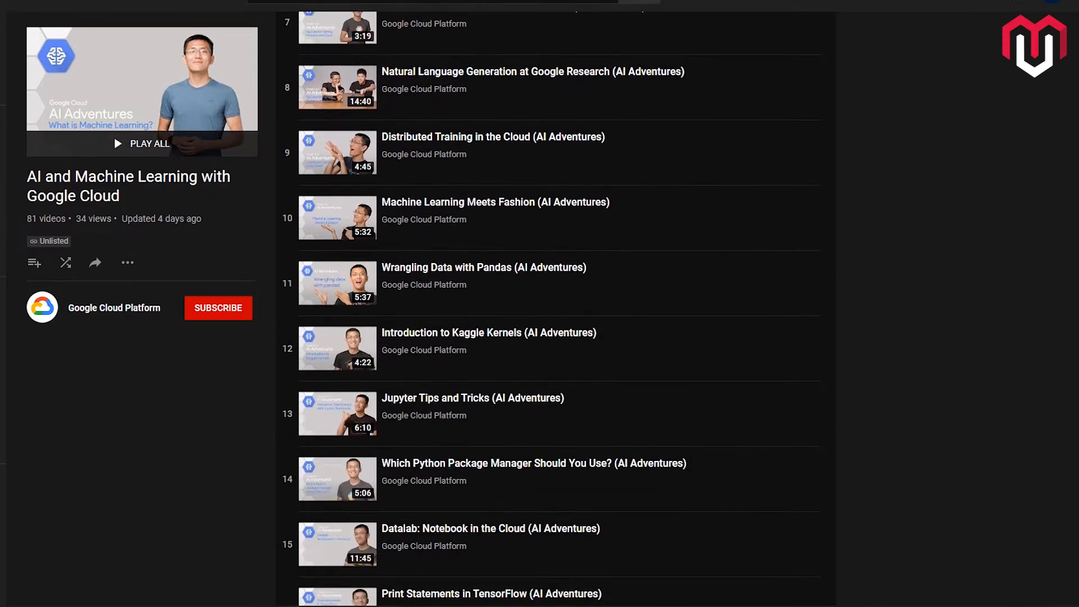
pyautogui.scroll(-3)
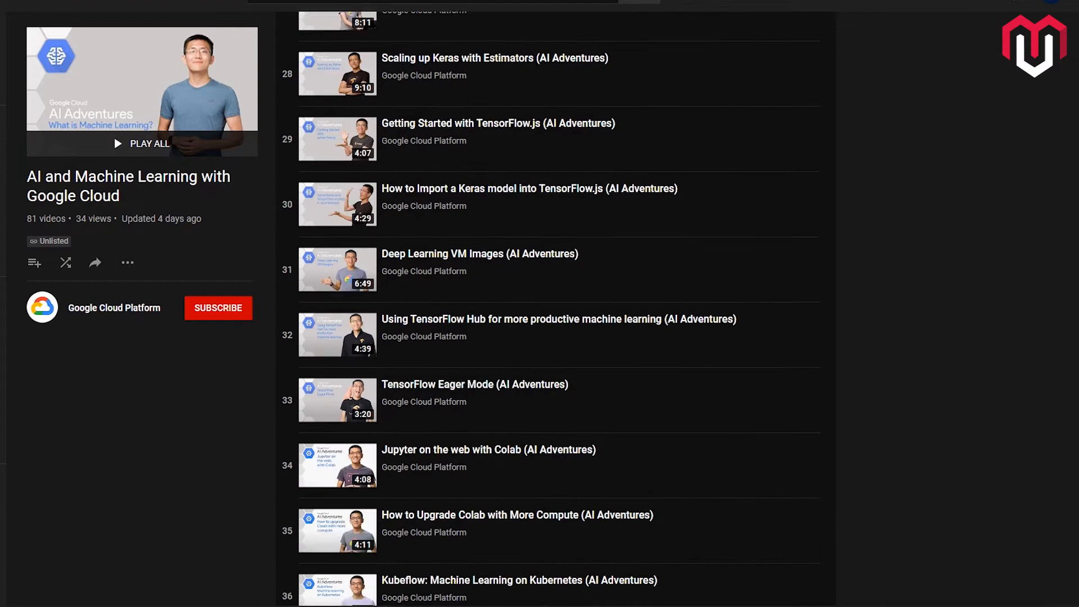
pyautogui.scroll(-3)
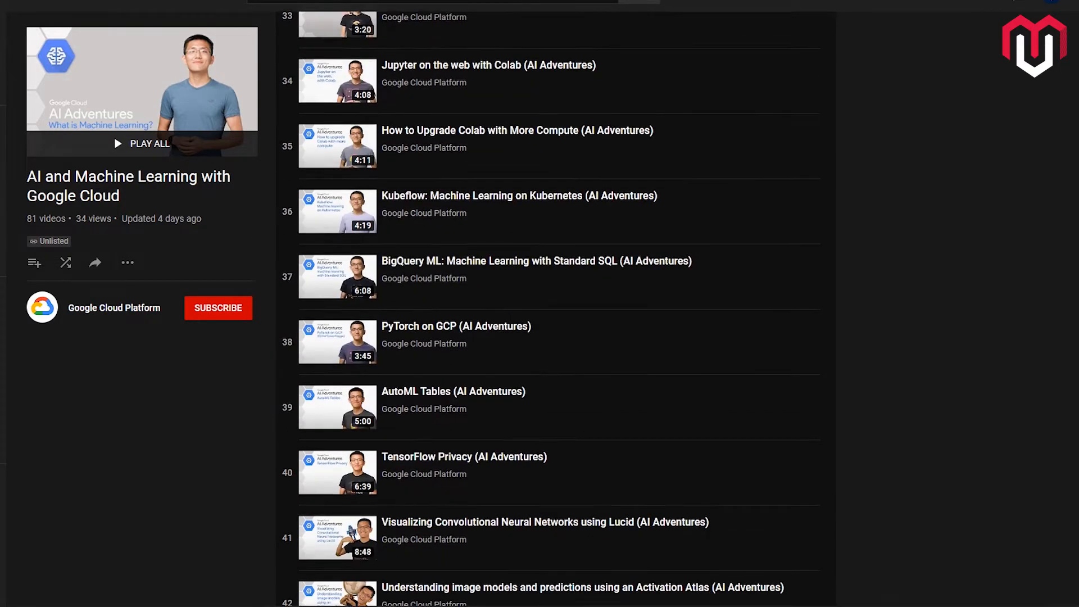
pyautogui.scroll(-3)
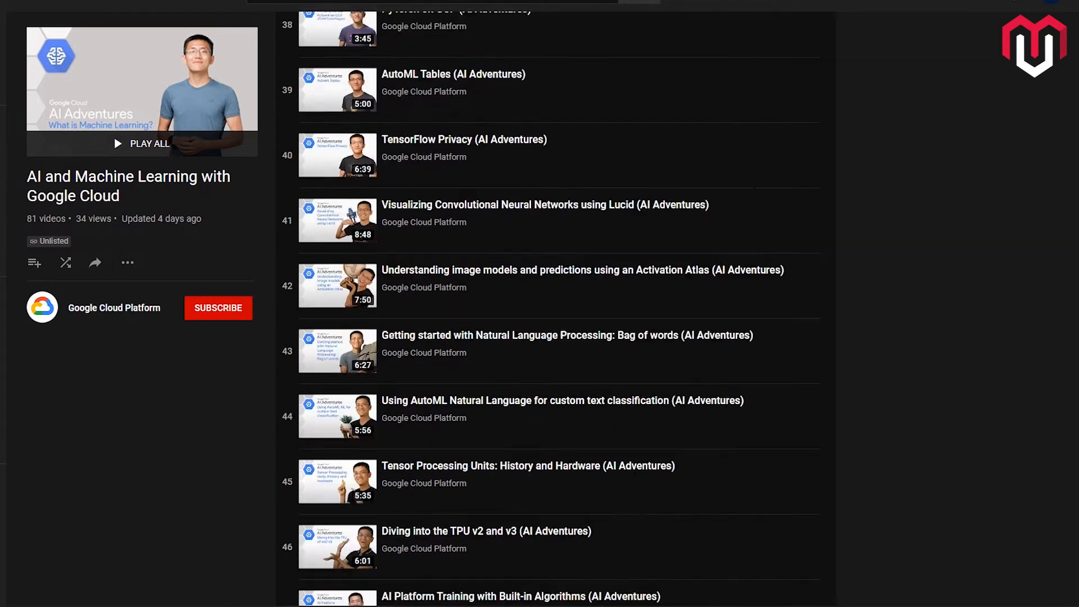
pyautogui.scroll(-3)
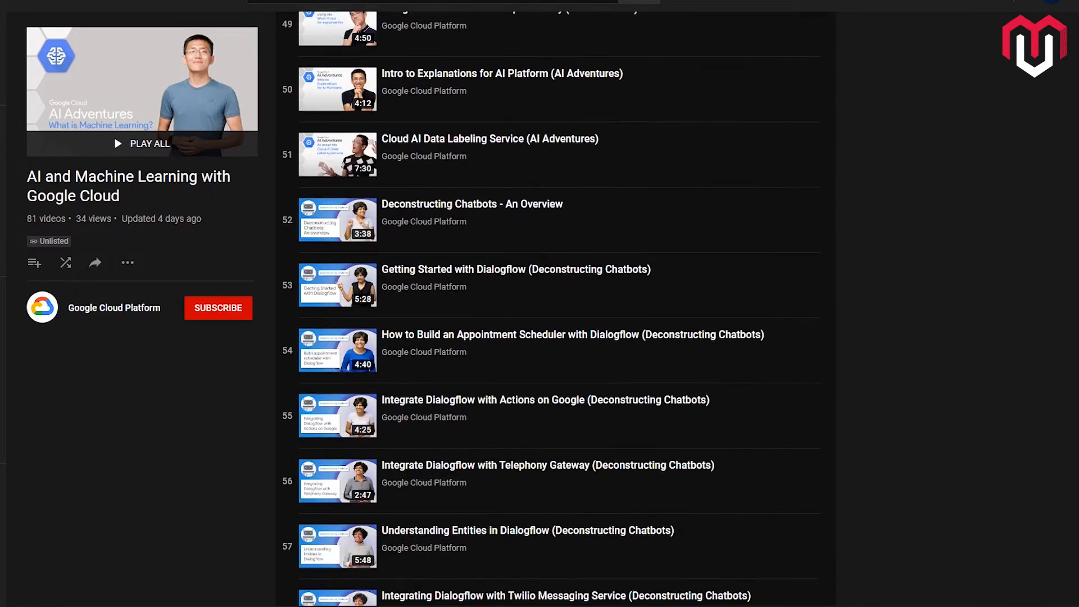
pyautogui.scroll(-3)
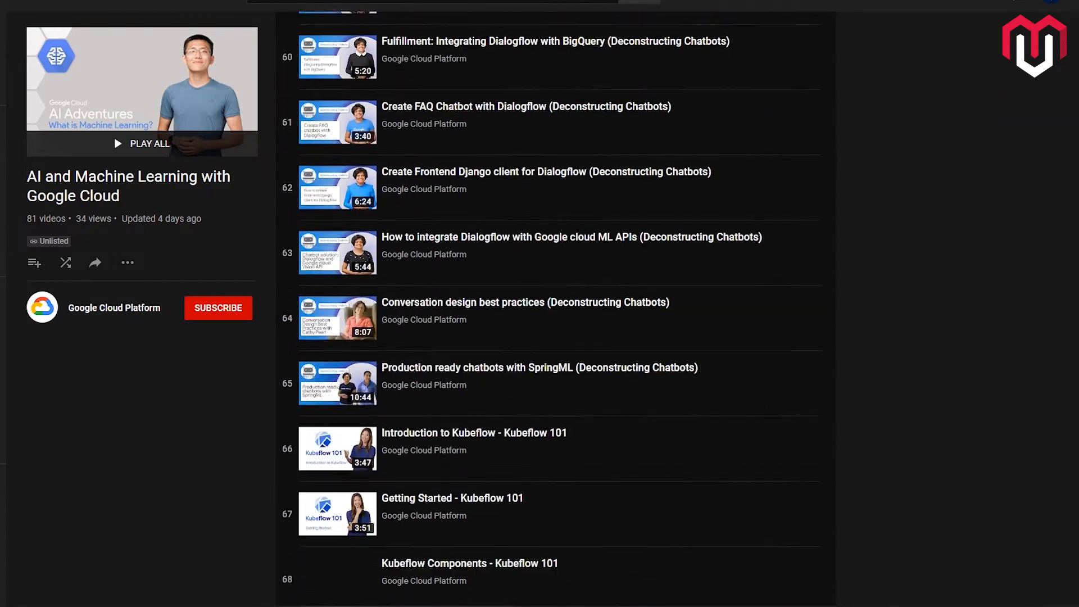
pyautogui.scroll(-3)
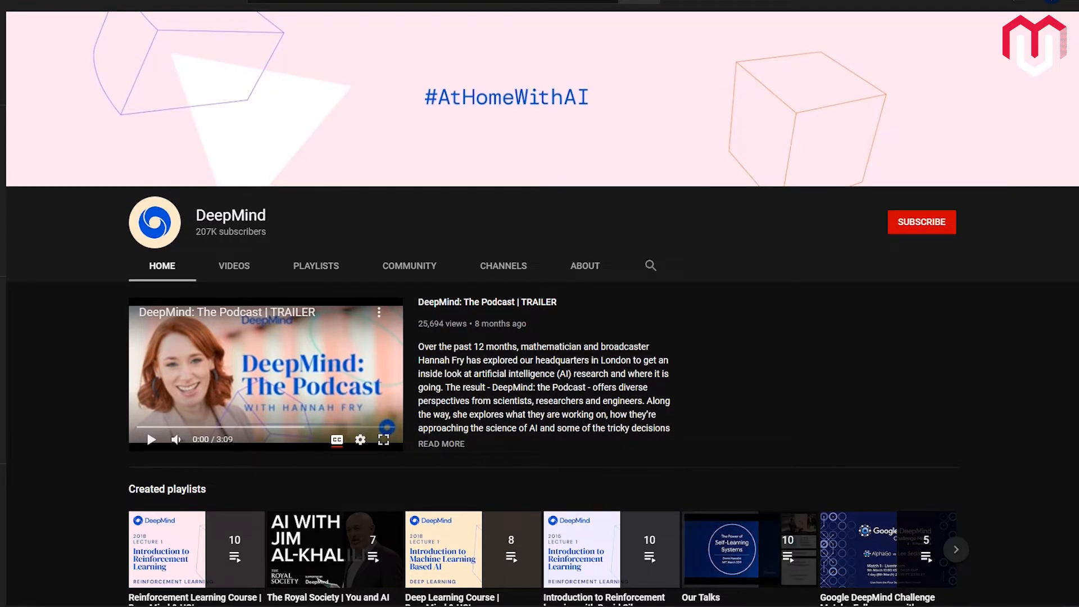
# Scroll DeepMind's Home tab down to Recent activities, then show its Playlists tab.
pyautogui.scroll(-3)
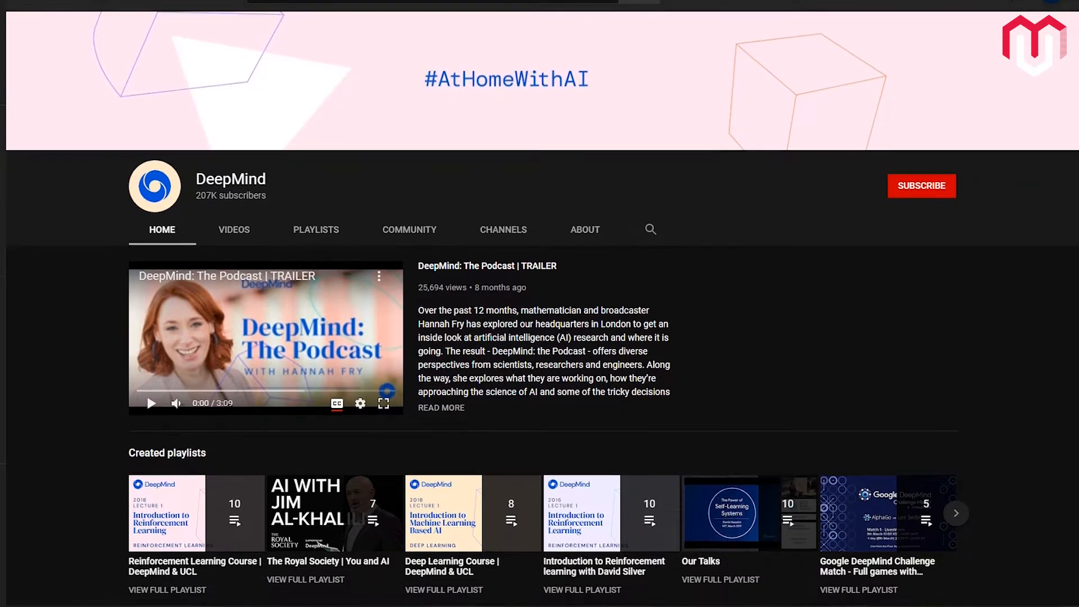
pyautogui.scroll(-3)
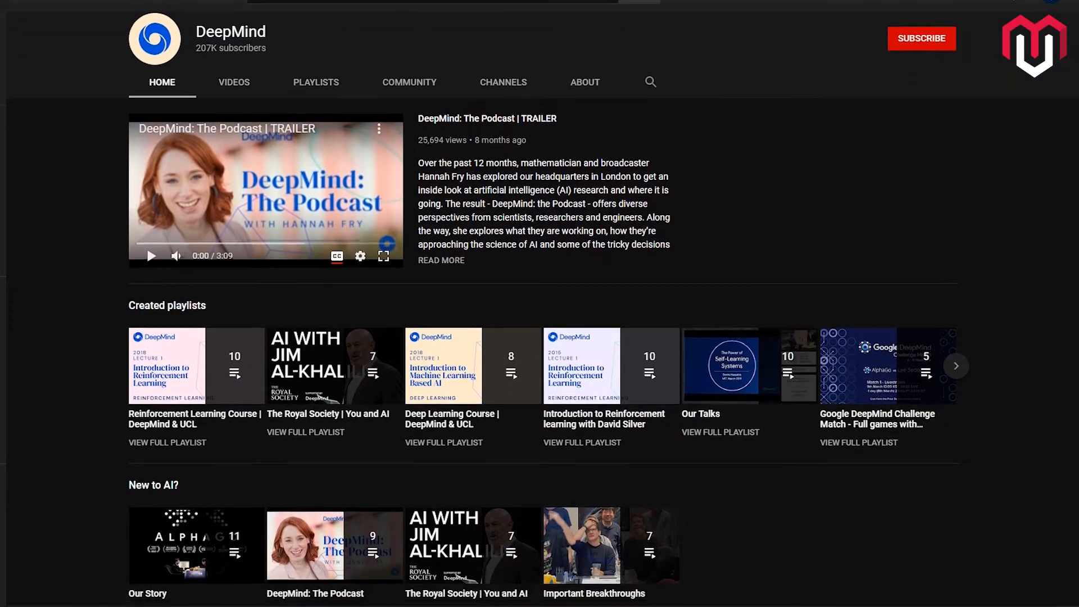
pyautogui.scroll(-3)
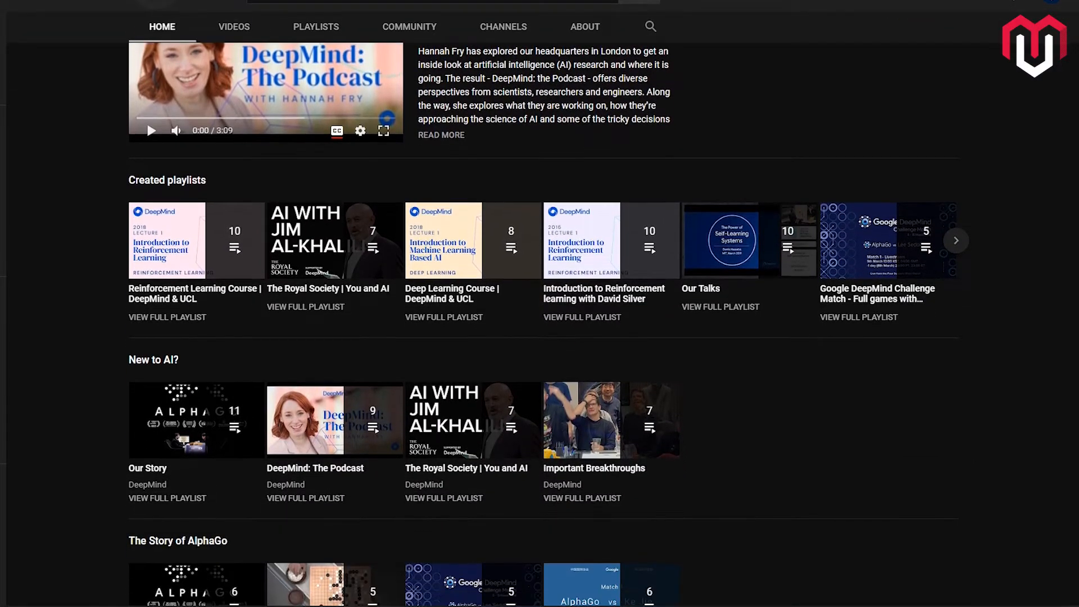
pyautogui.scroll(-3)
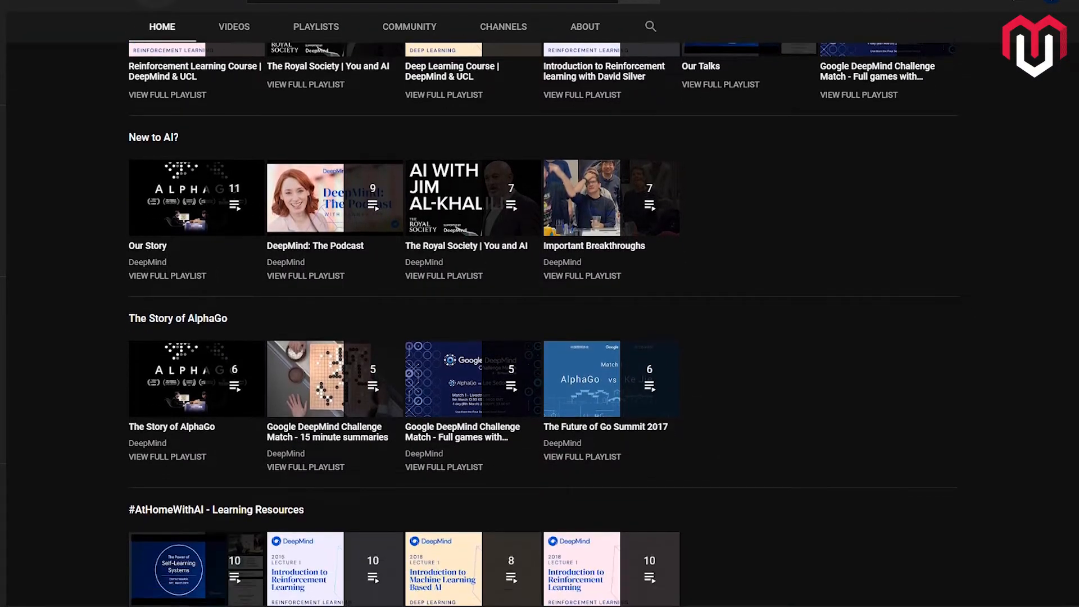
pyautogui.scroll(-3)
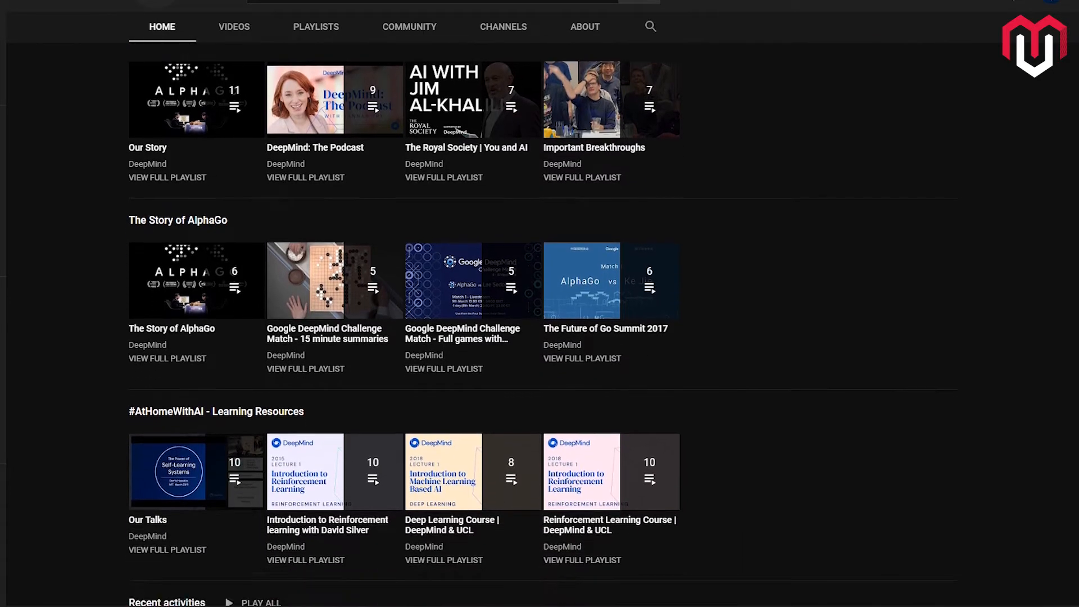
pyautogui.scroll(-3)
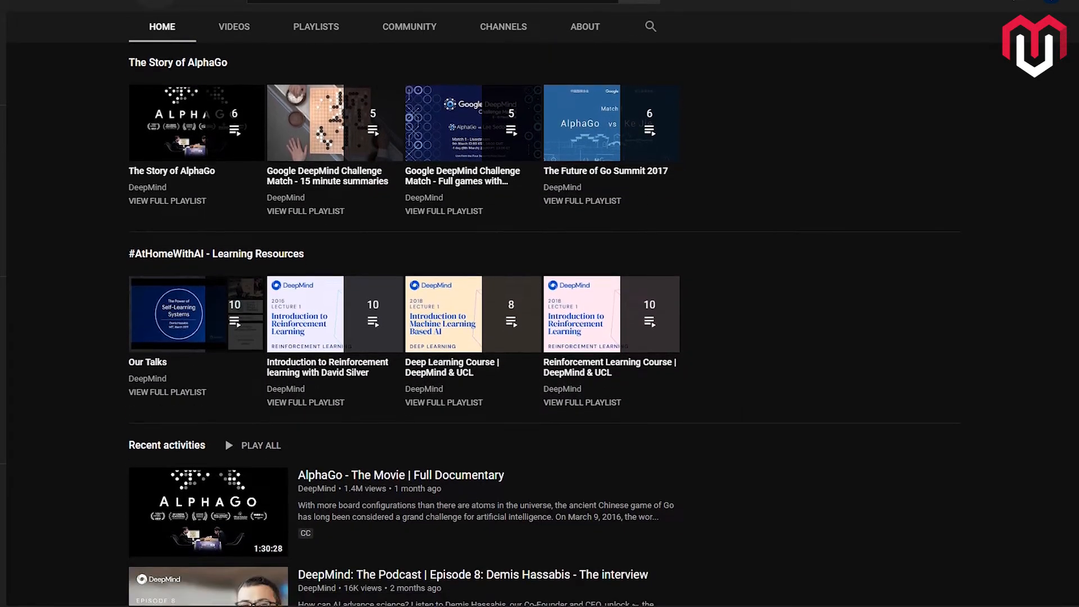
pyautogui.scroll(-3)
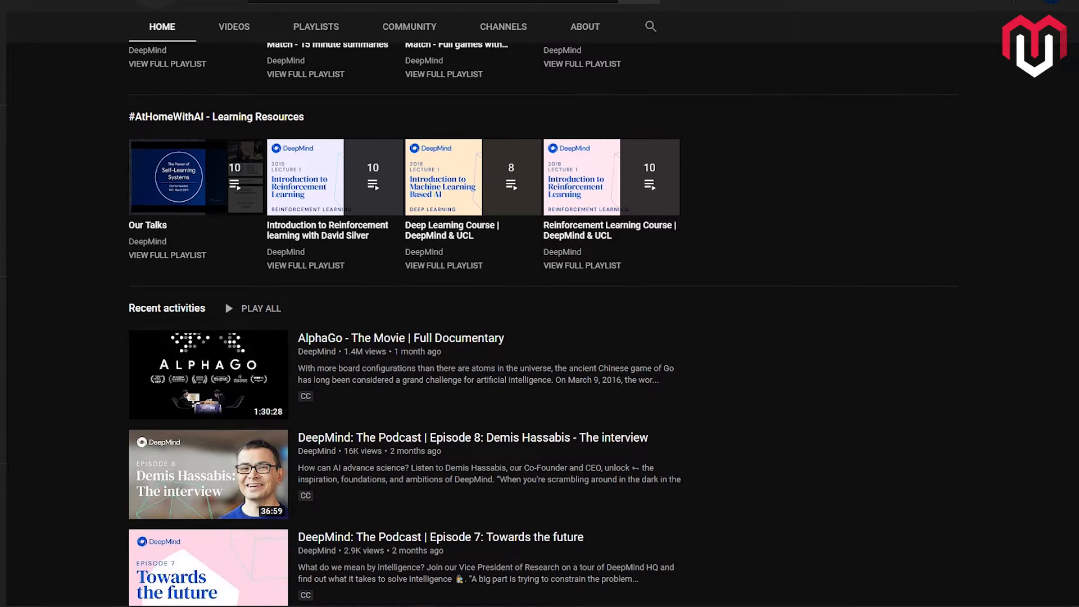
pyautogui.scroll(-3)
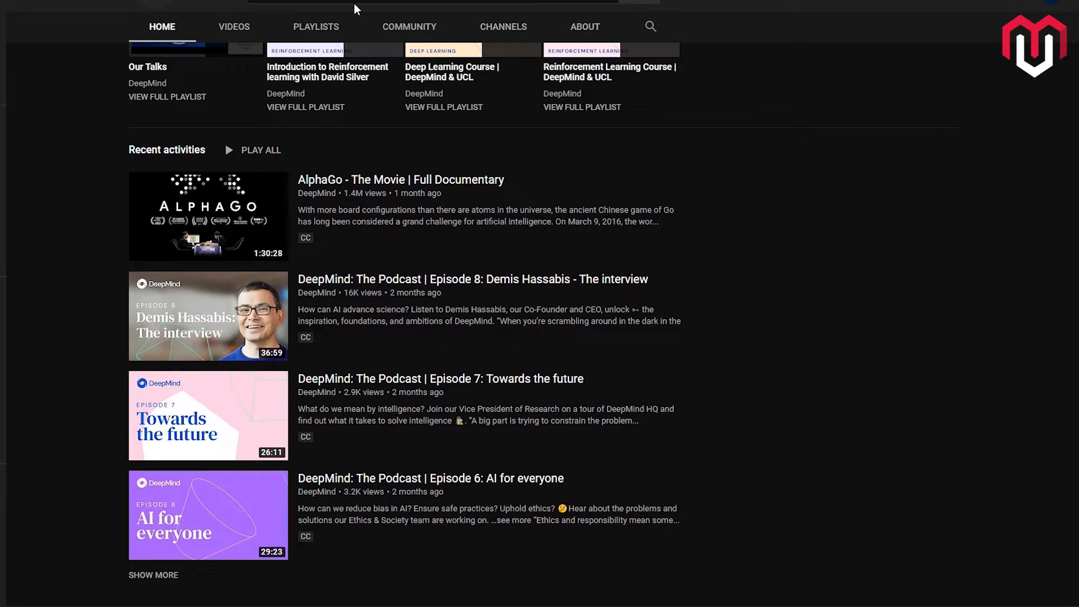
pyautogui.click(315, 26)
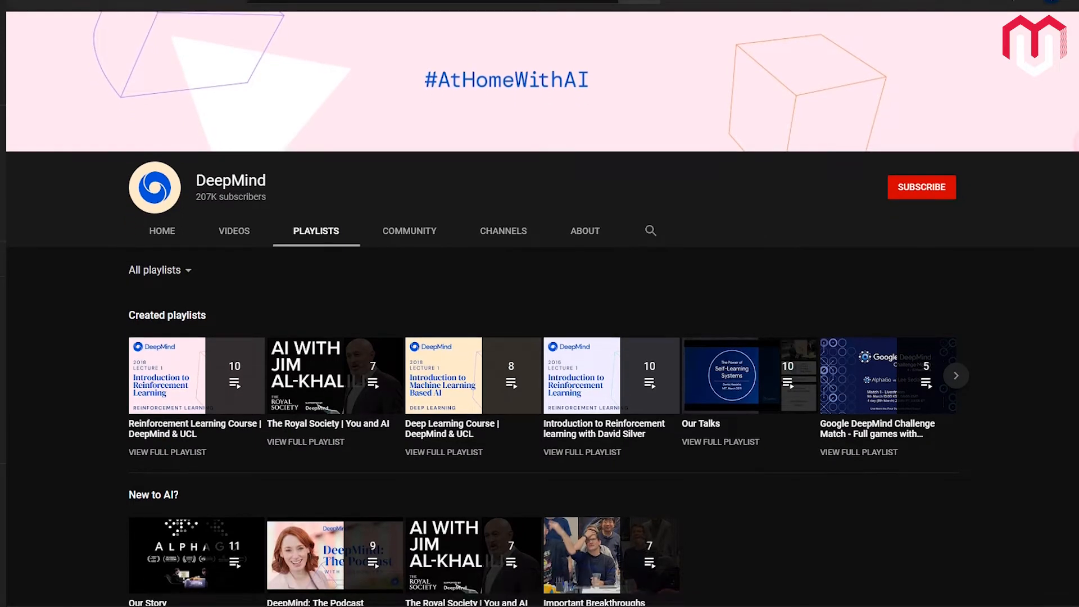
# Look through DeepMind's playlists, then go to the DeepLearning.TV channel home page.
pyautogui.scroll(-3)
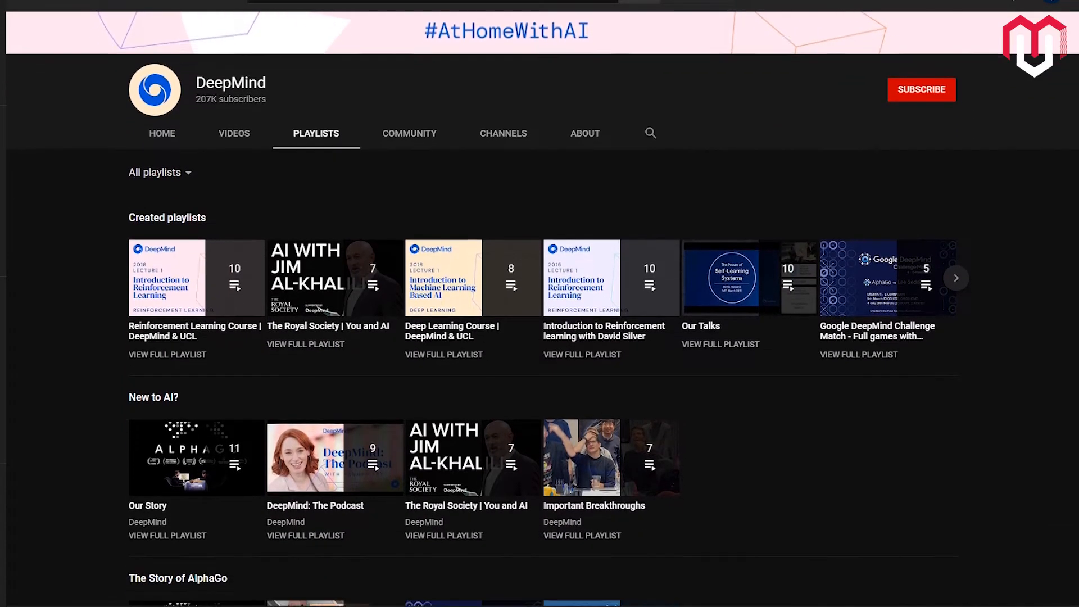
pyautogui.scroll(-3)
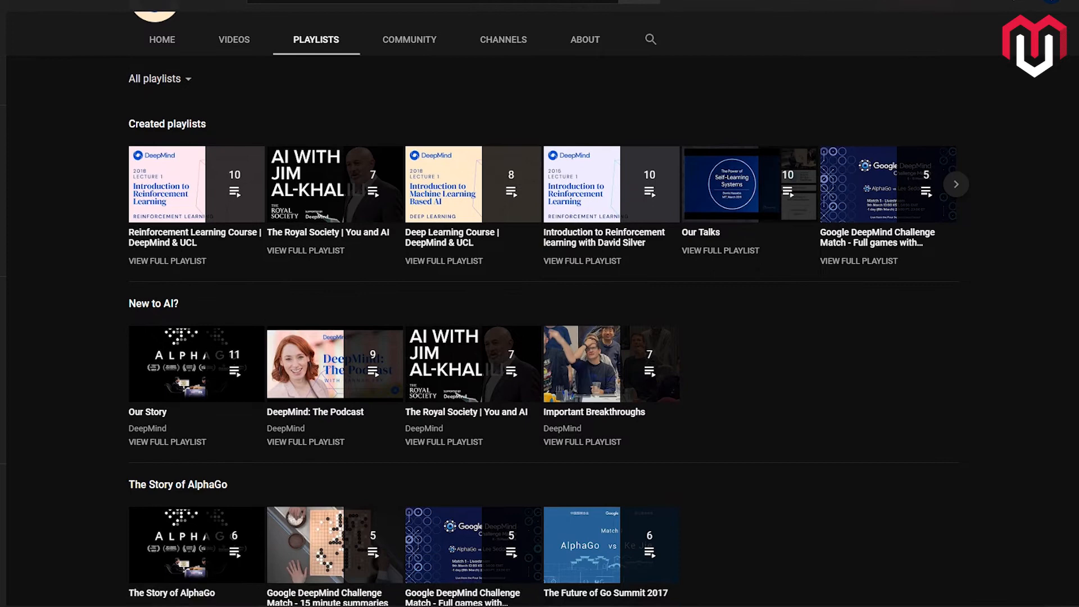
pyautogui.scroll(-3)
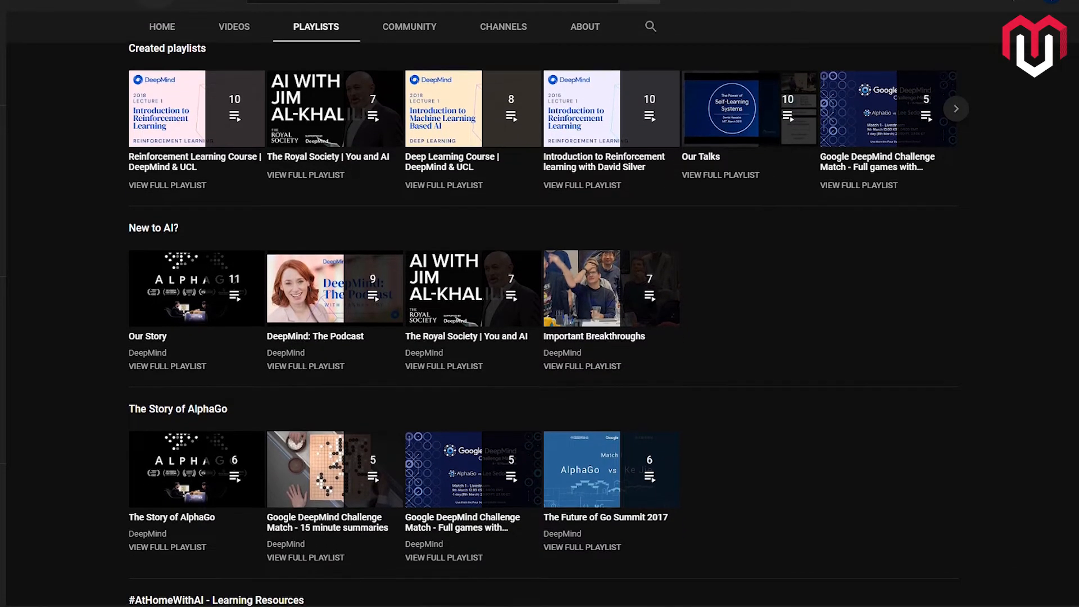
pyautogui.scroll(-3)
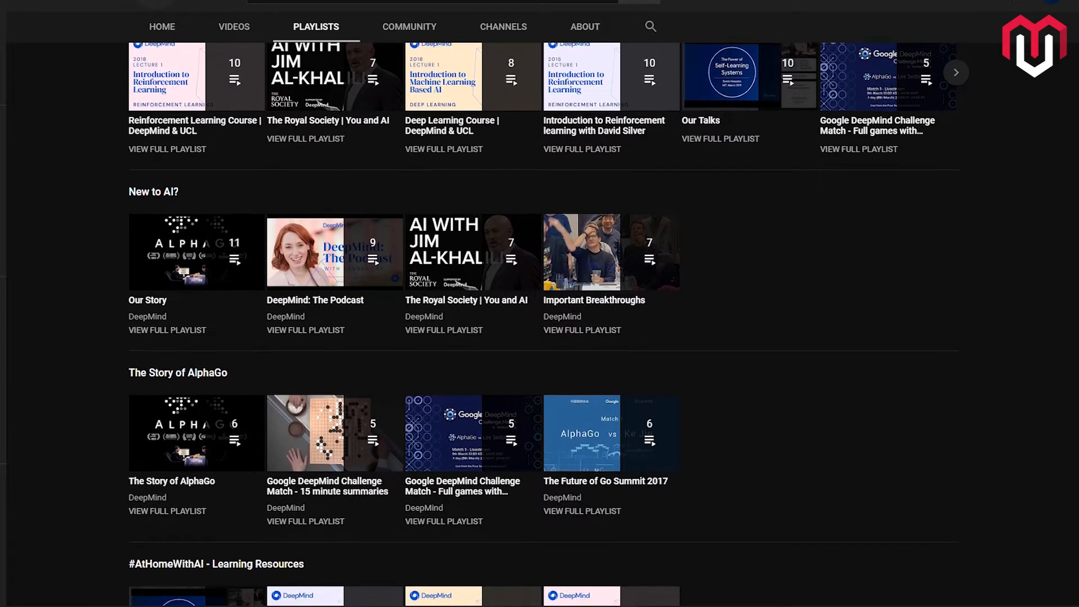
pyautogui.scroll(-3)
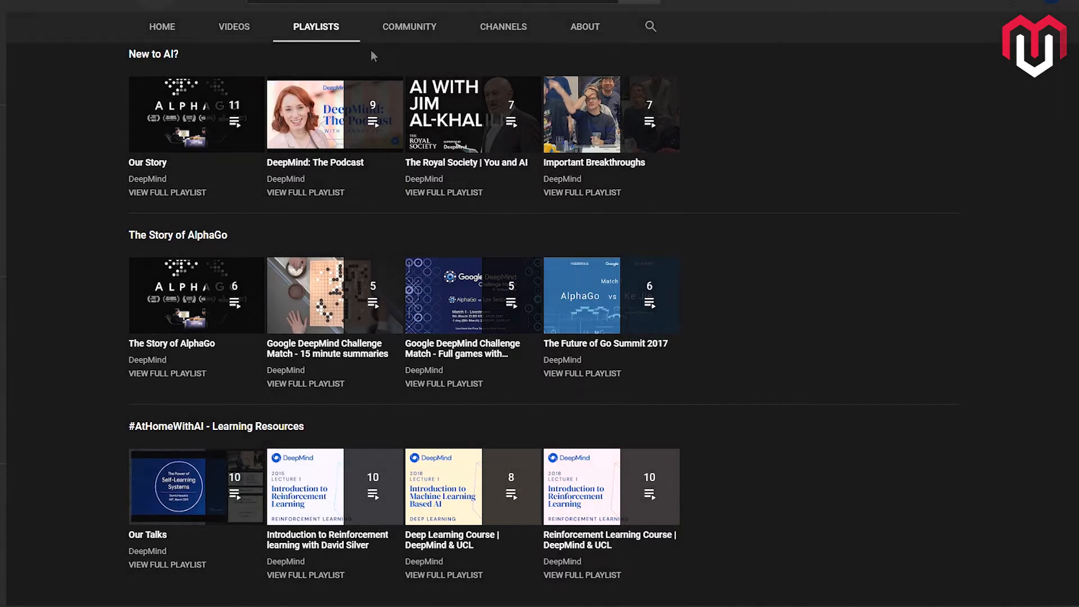
pyautogui.click(162, 27)
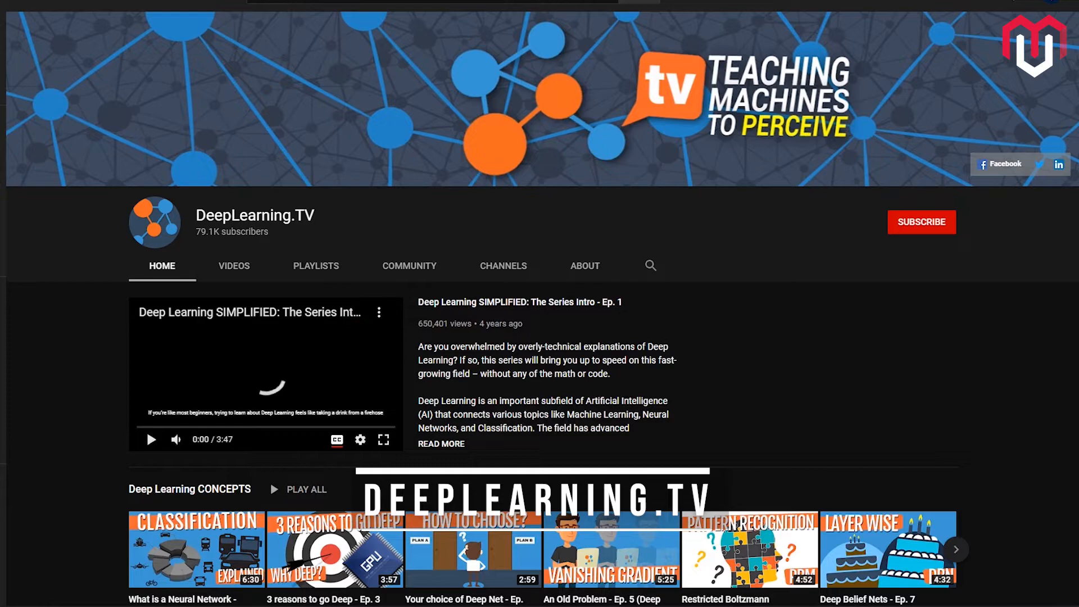
# Scroll DeepLearning.TV's Videos tab uploads grid down to Ep. 1, the Series Intro.
pyautogui.scroll(-3)
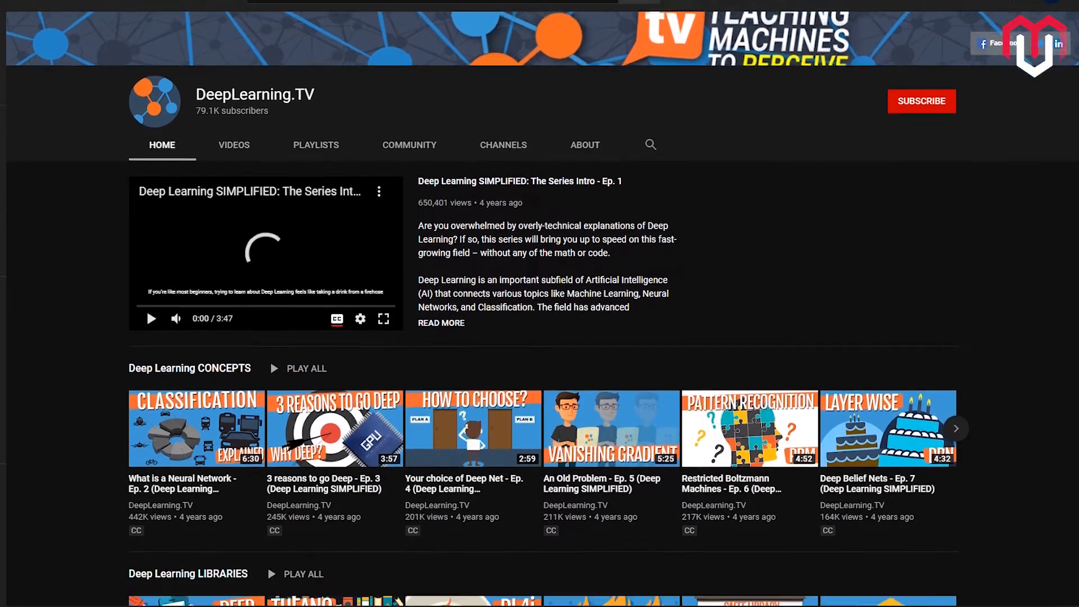
pyautogui.scroll(-3)
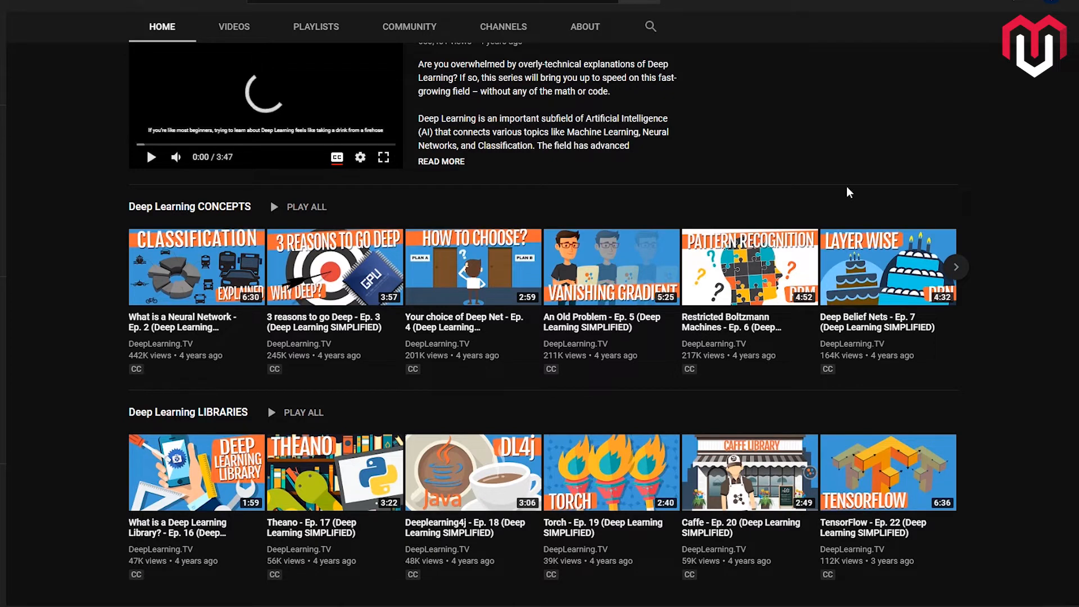
pyautogui.click(233, 26)
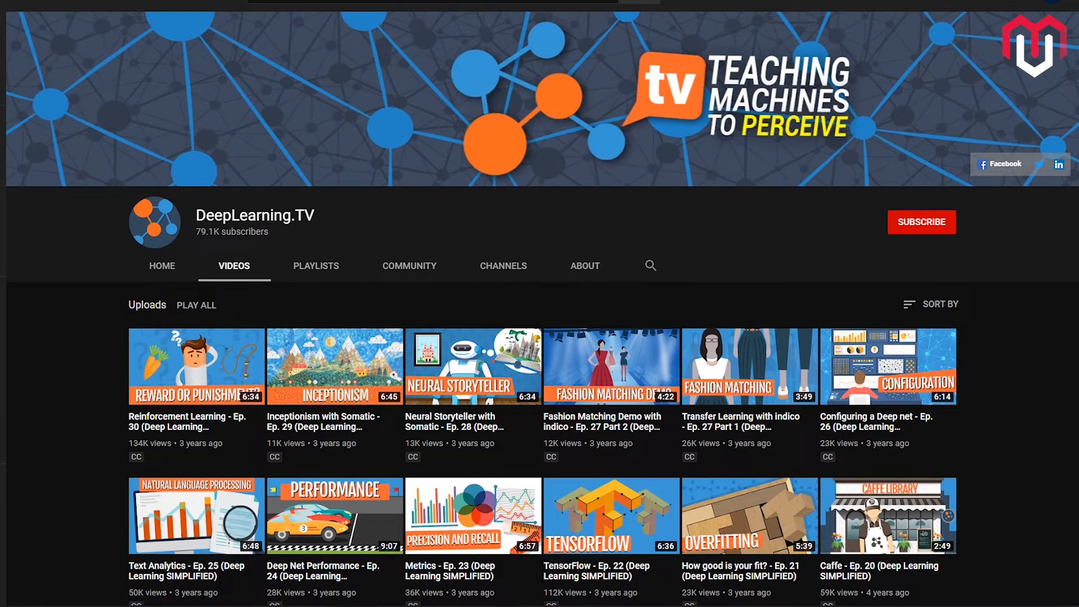
pyautogui.scroll(-3)
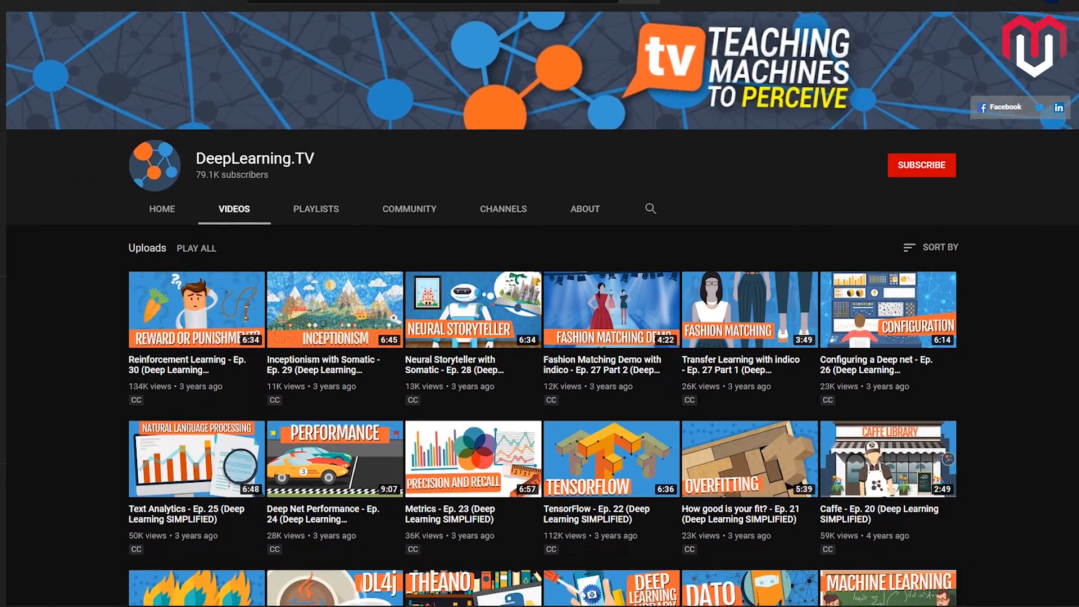
pyautogui.scroll(-3)
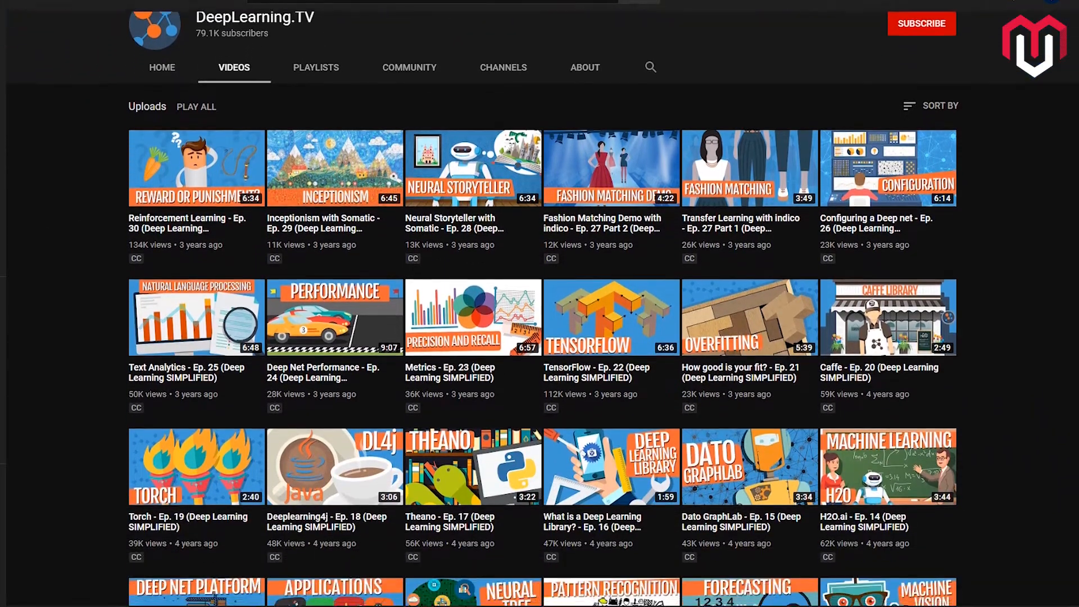
pyautogui.scroll(-3)
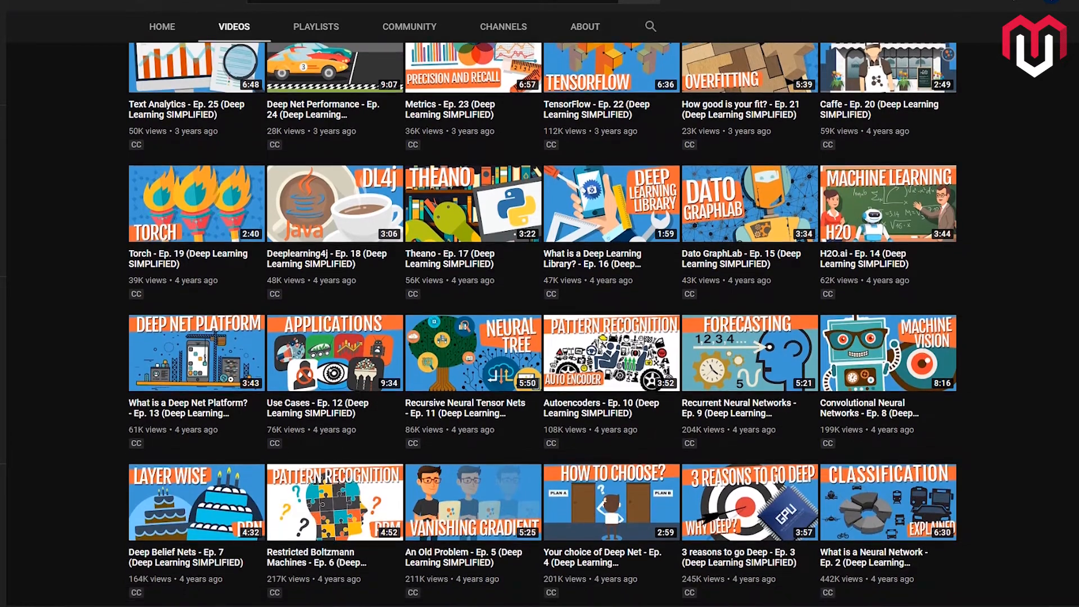
pyautogui.scroll(-3)
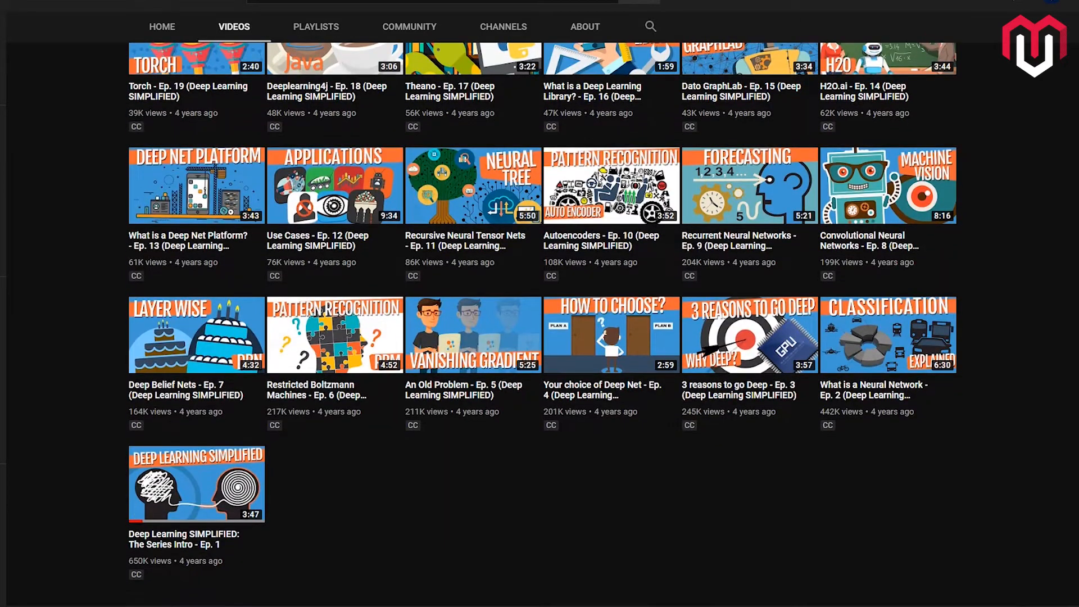
pyautogui.moveTo(967, 47)
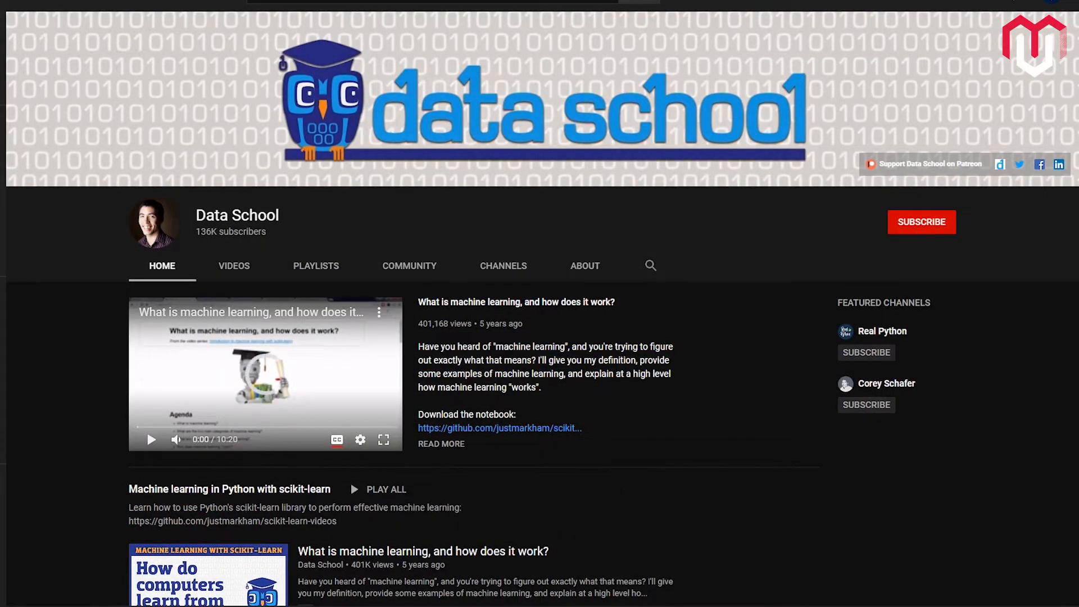
# Scroll through the sections of Data School's Home tab.
pyautogui.scroll(-3)
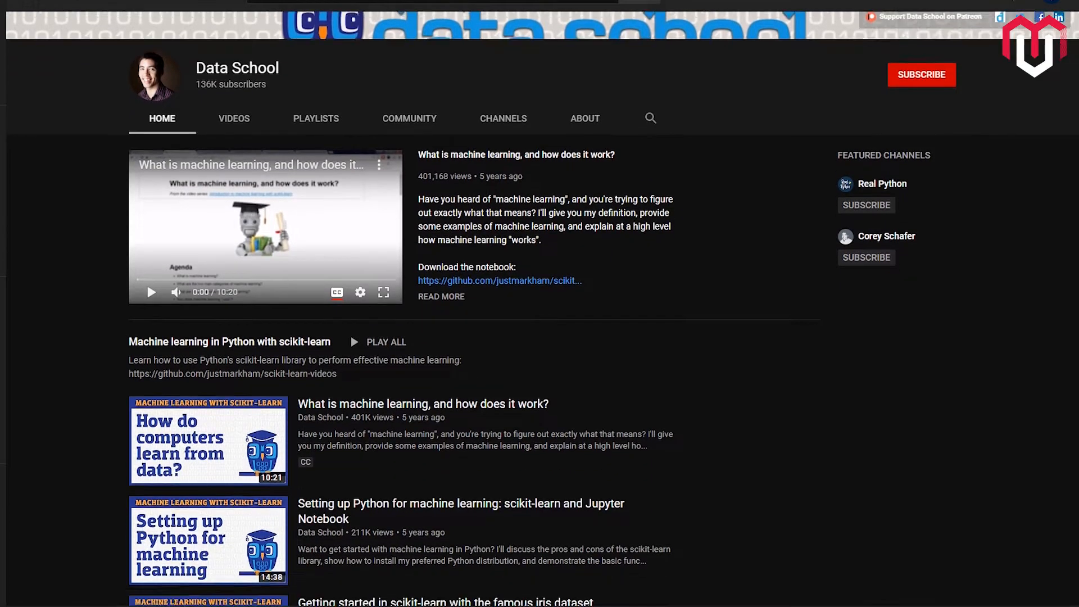
pyautogui.scroll(-3)
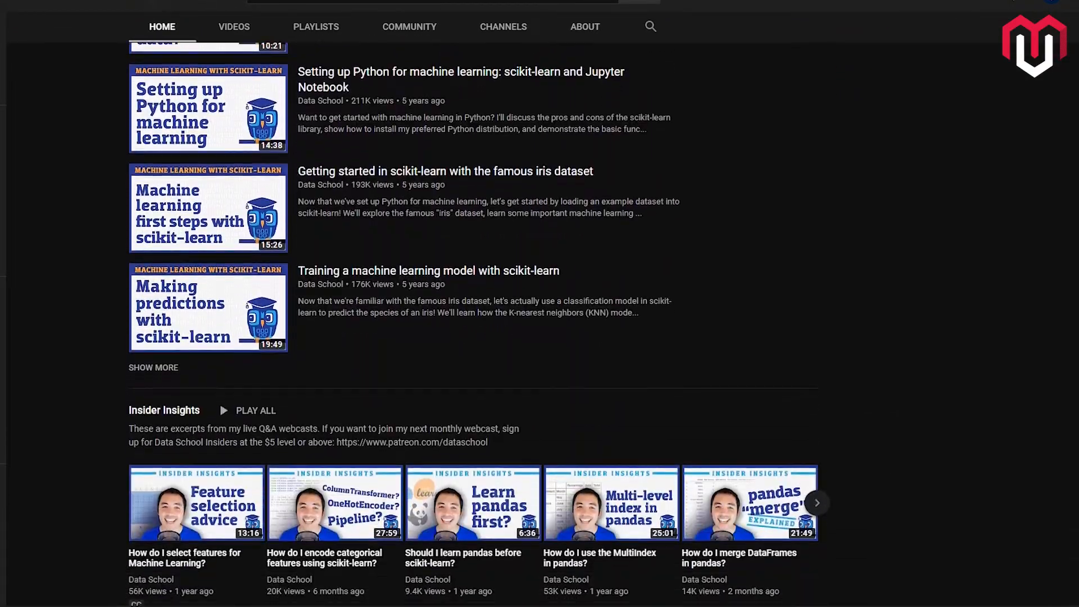
pyautogui.scroll(-3)
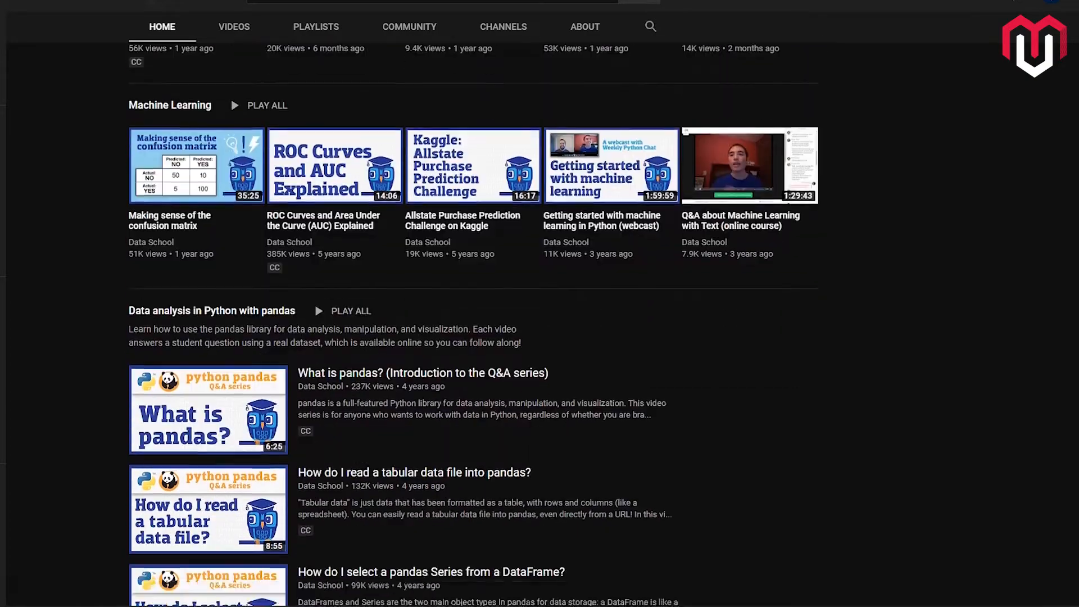
pyautogui.scroll(-3)
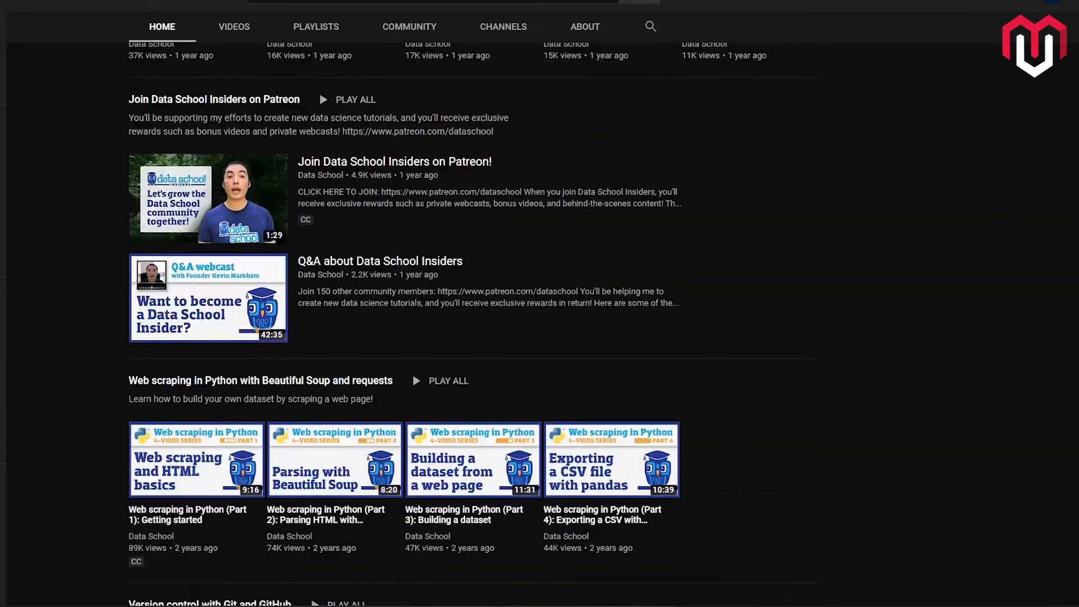
pyautogui.scroll(-3)
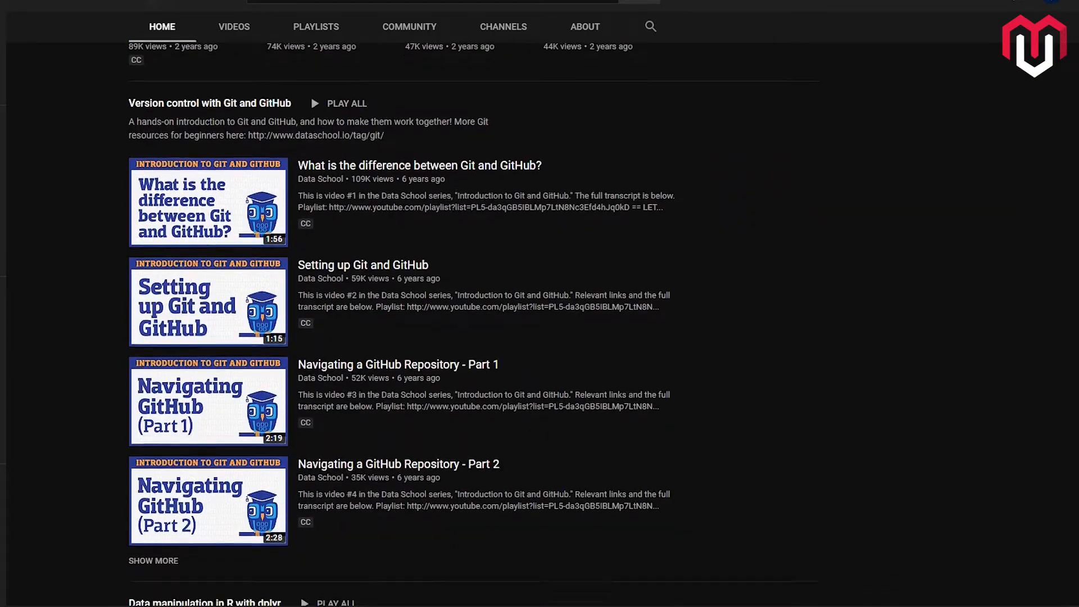
pyautogui.scroll(-3)
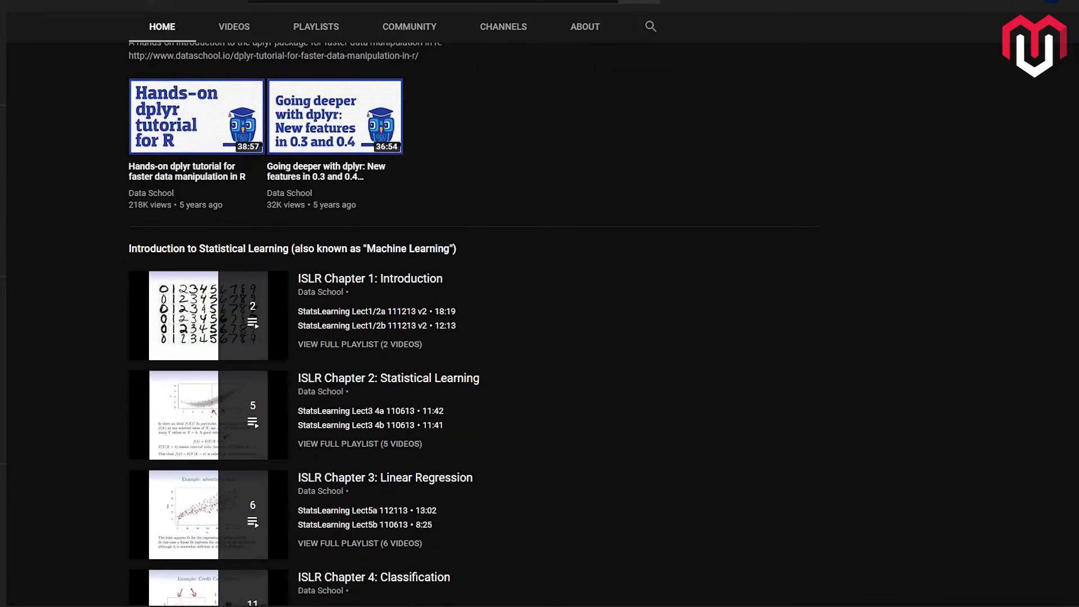
pyautogui.scroll(-3)
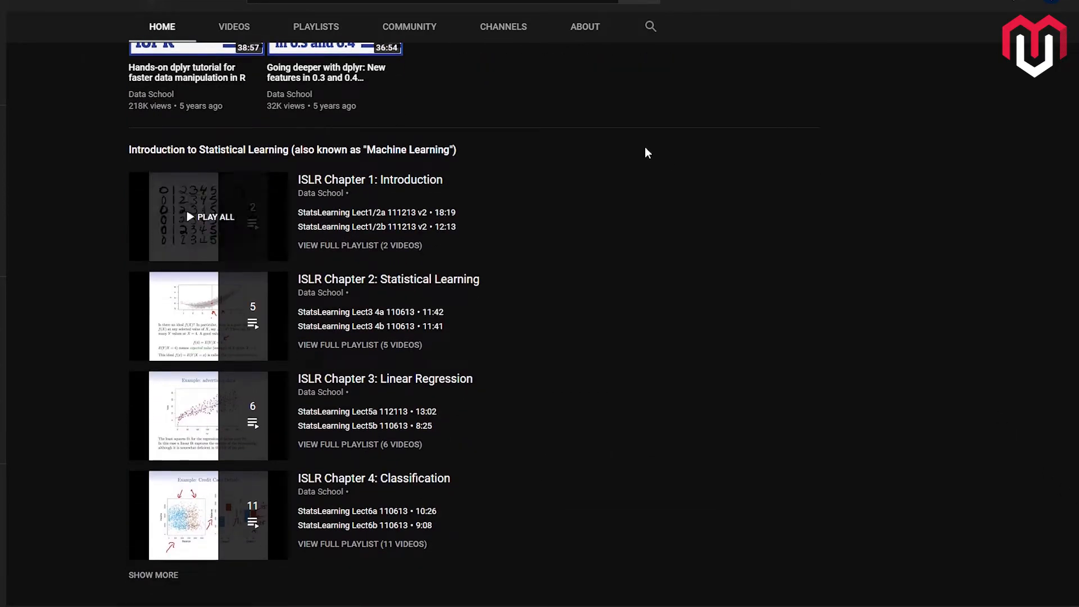
# Show Data School's Playlists tab and scroll through its created playlists.
pyautogui.click(316, 27)
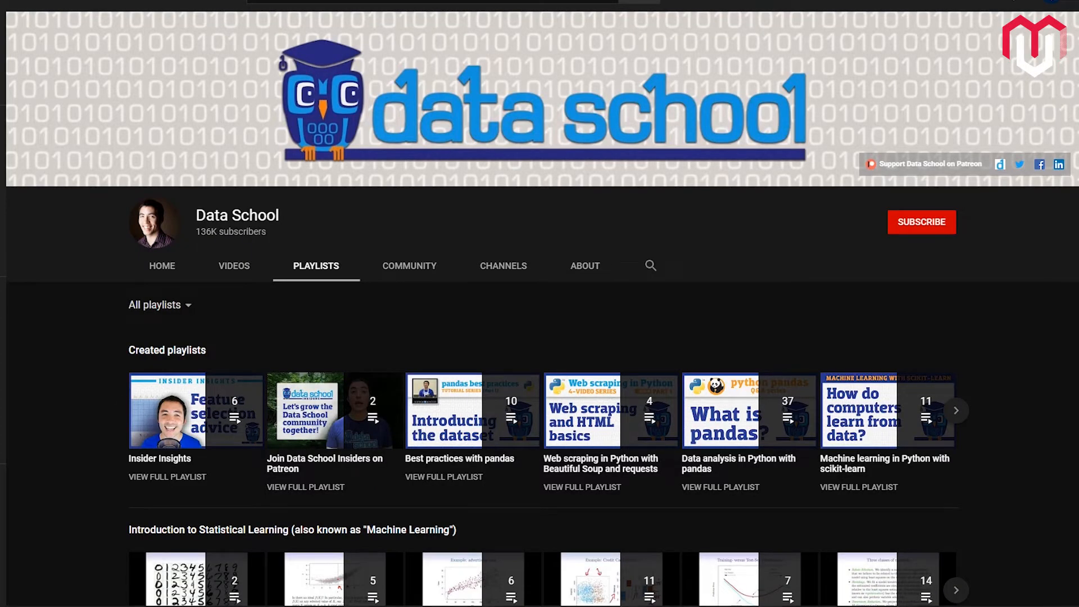
pyautogui.scroll(-3)
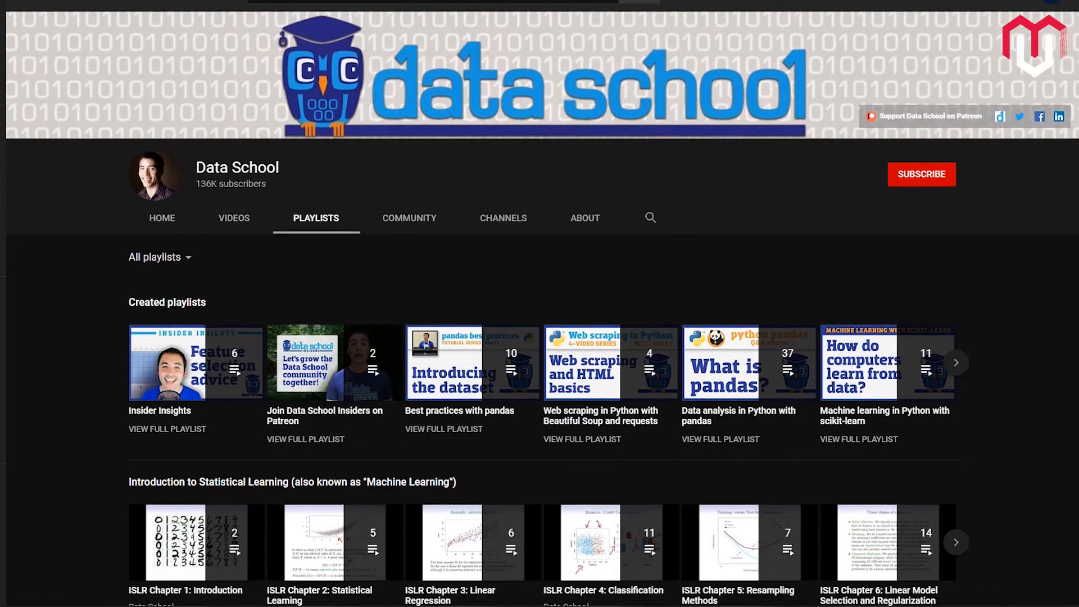
pyautogui.scroll(-3)
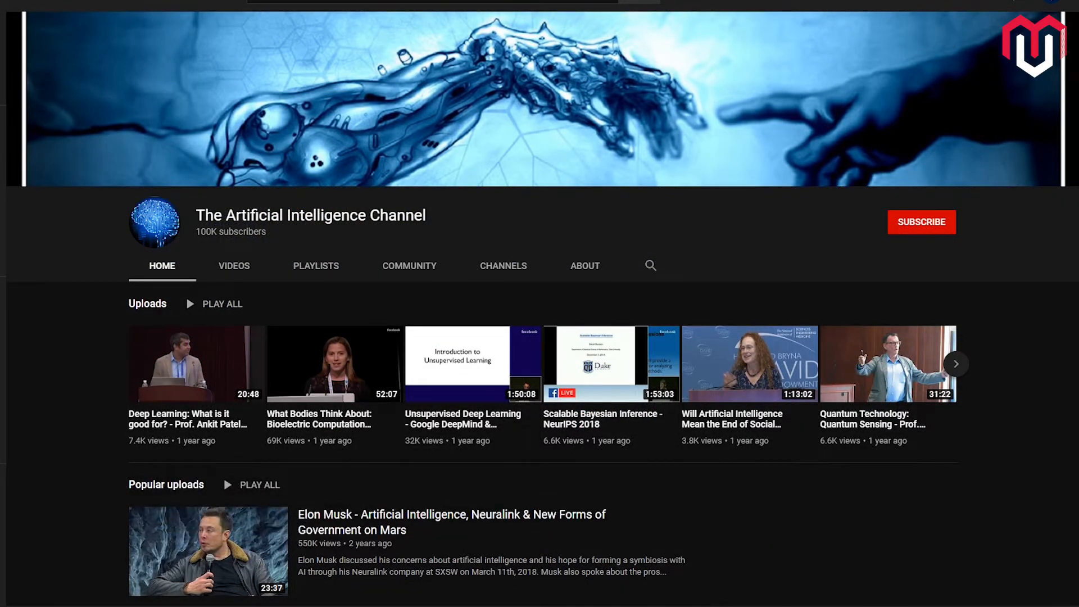
# Scroll The Artificial Intelligence Channel's Home tab past Popular uploads to the Ray Kurzweil shelf.
pyautogui.scroll(-3)
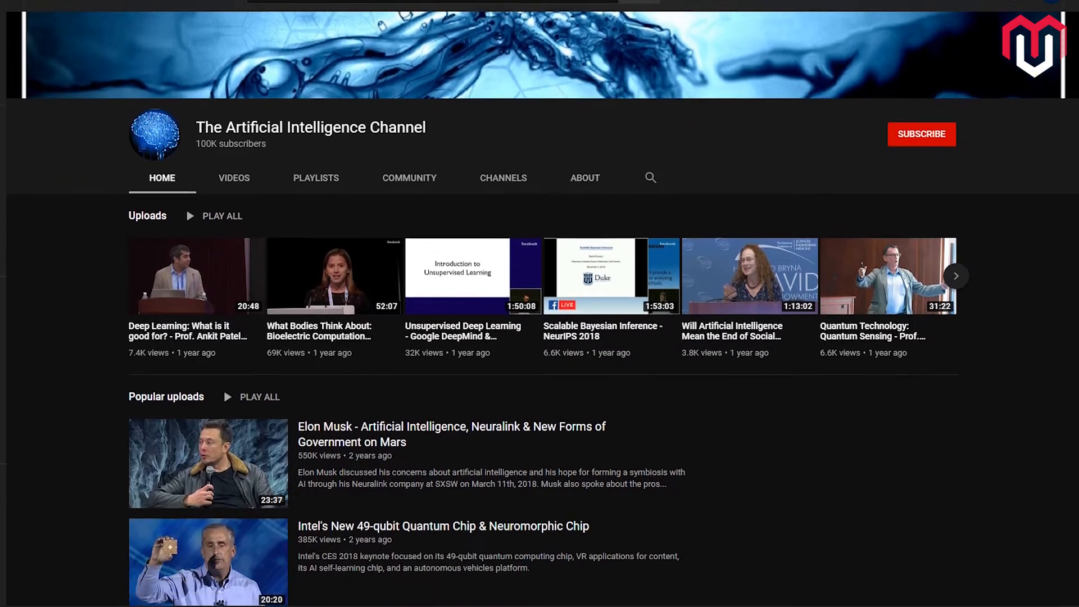
pyautogui.scroll(-3)
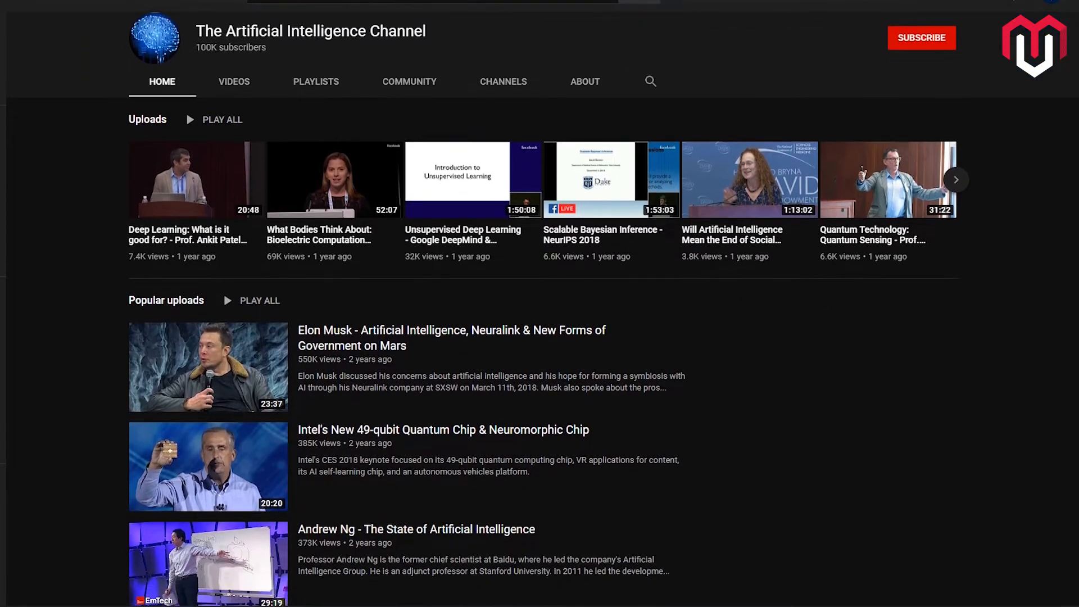
pyautogui.scroll(-3)
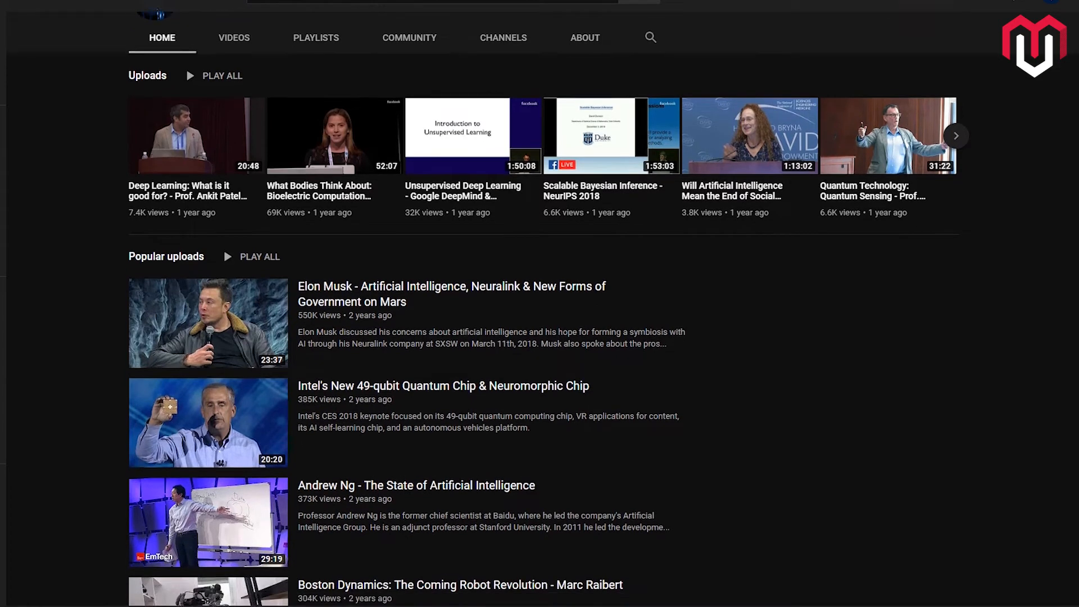
pyautogui.scroll(-3)
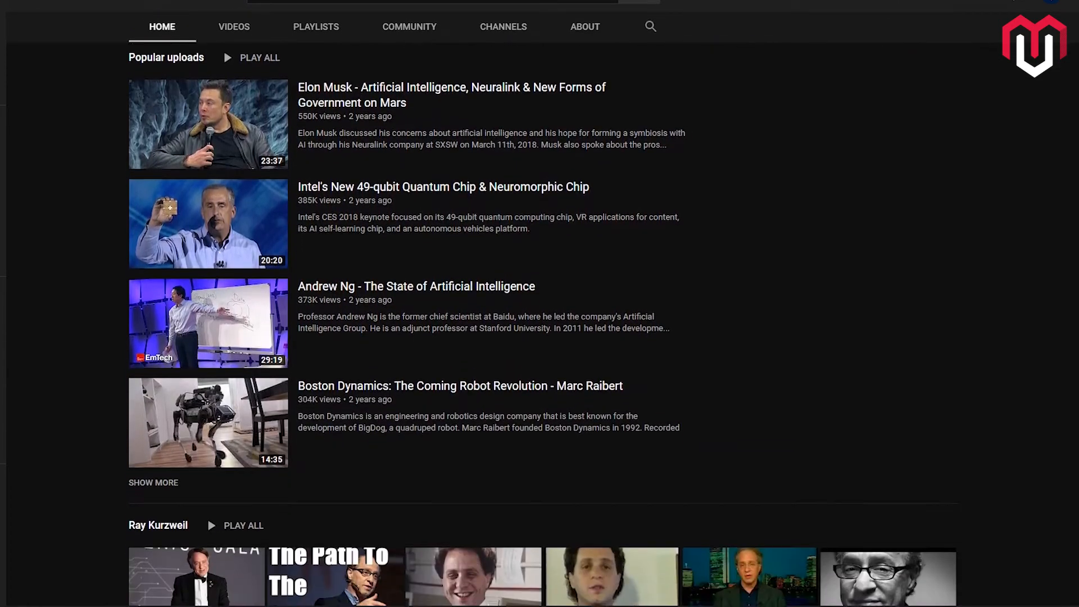
pyautogui.scroll(-3)
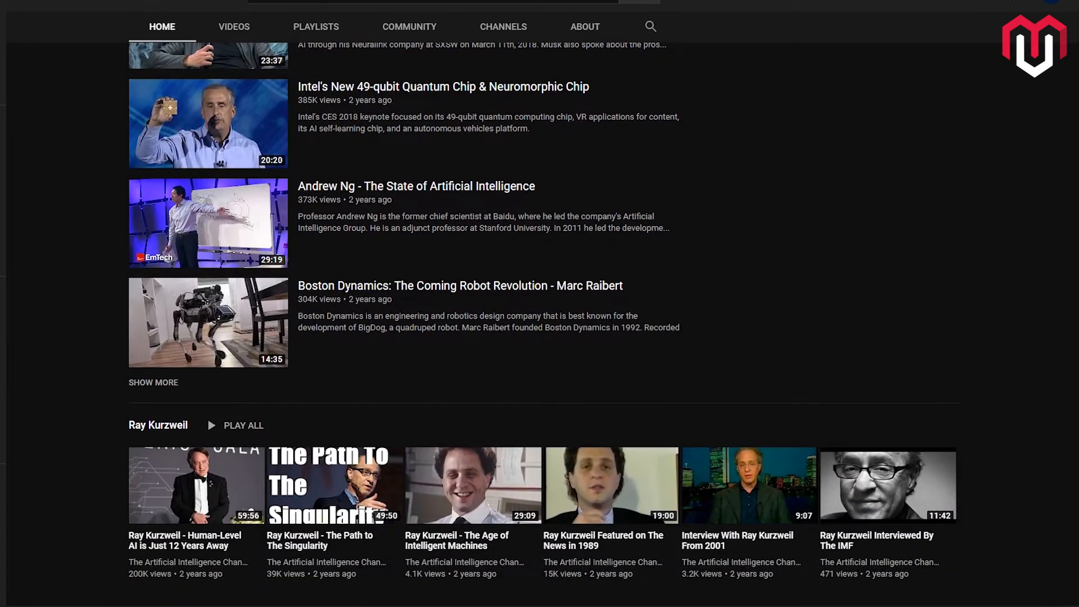
pyautogui.moveTo(597, 41)
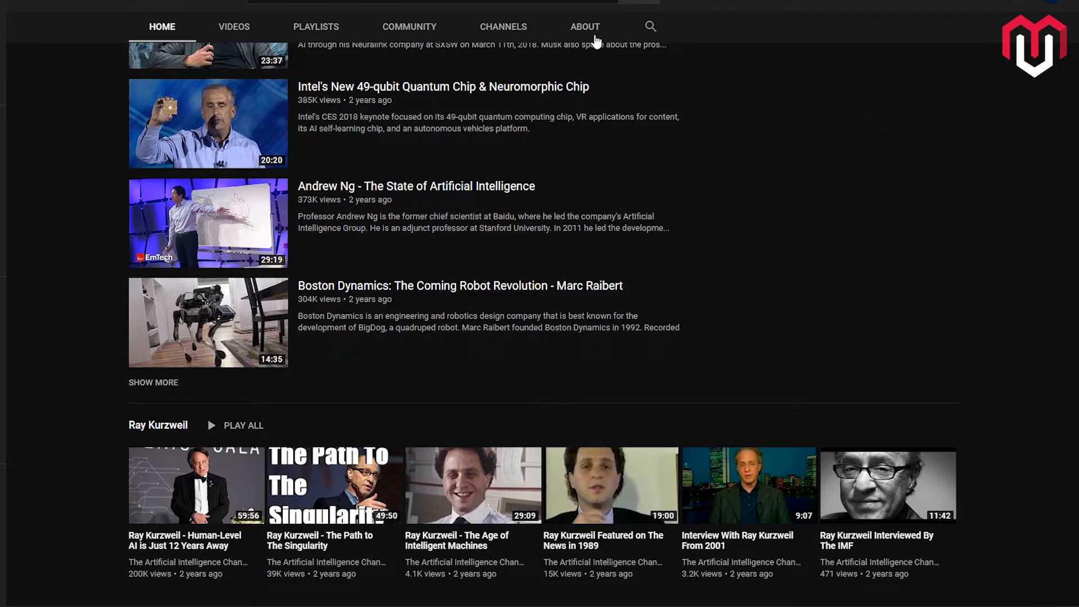
pyautogui.moveTo(233, 28)
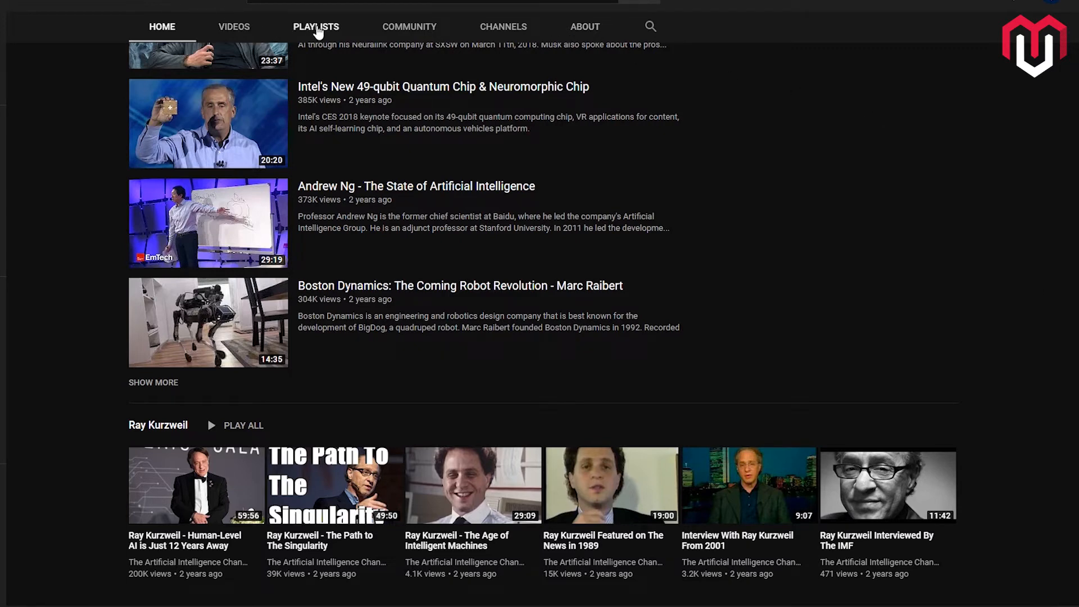
# View the channel's two playlists, then scroll through its uploaded talks on the Videos tab.
pyautogui.click(316, 27)
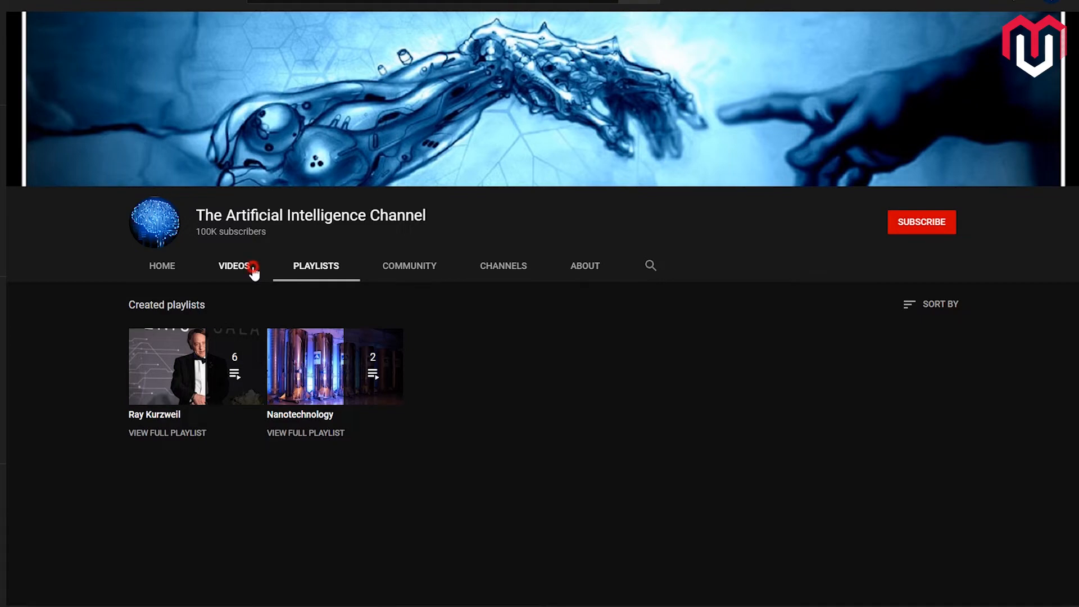
pyautogui.click(233, 266)
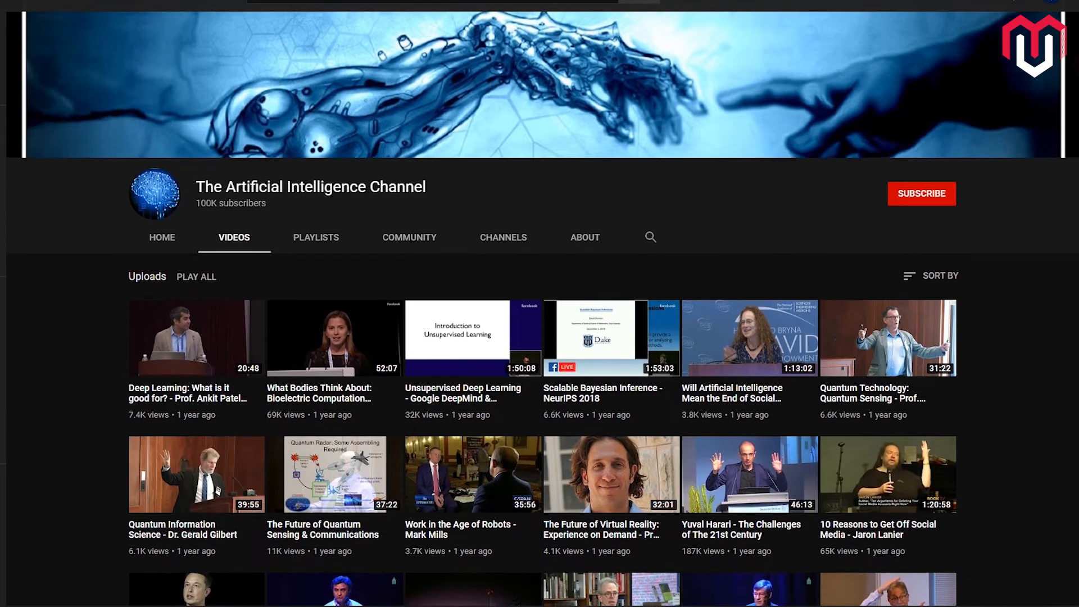
pyautogui.scroll(-3)
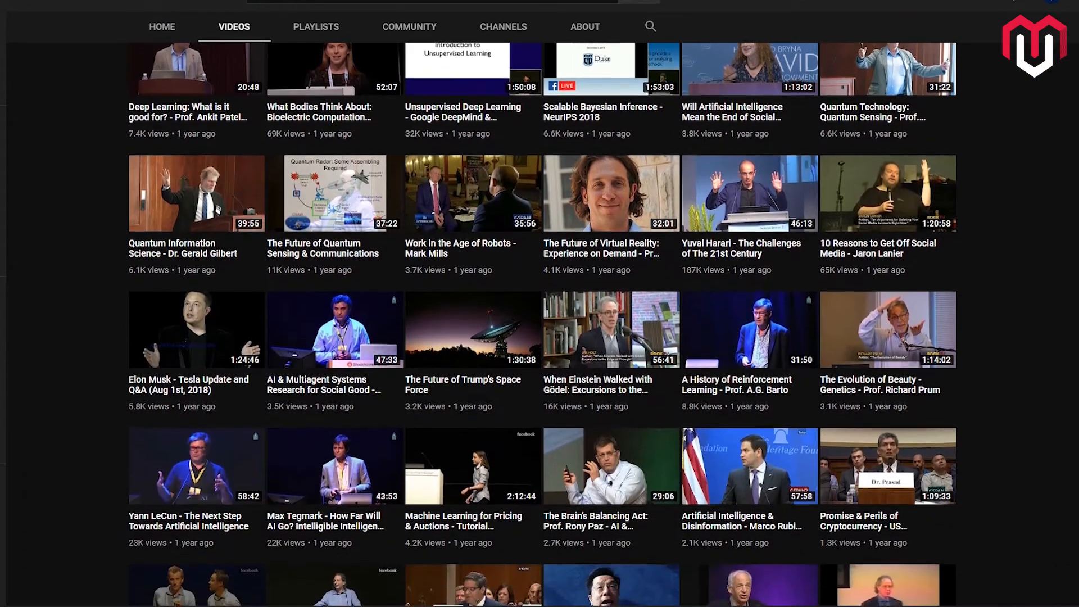
pyautogui.scroll(-3)
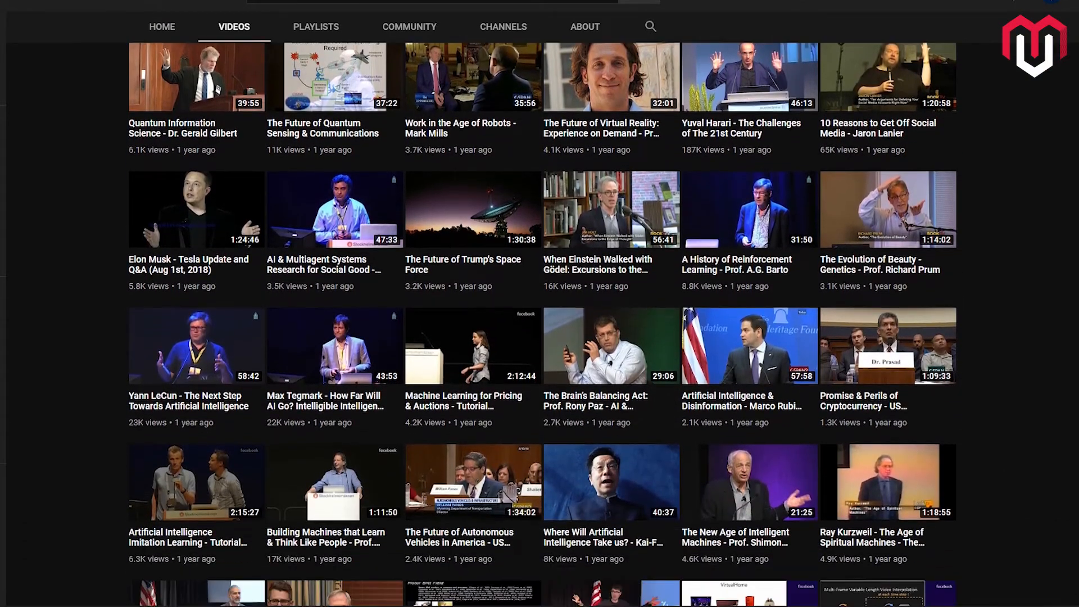
pyautogui.scroll(-3)
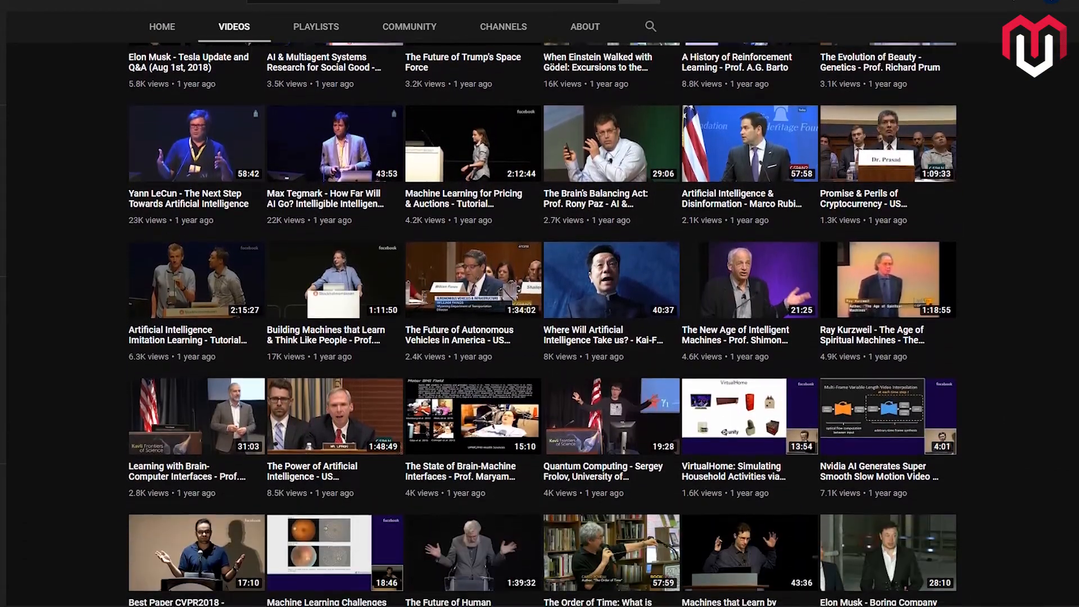
pyautogui.scroll(-3)
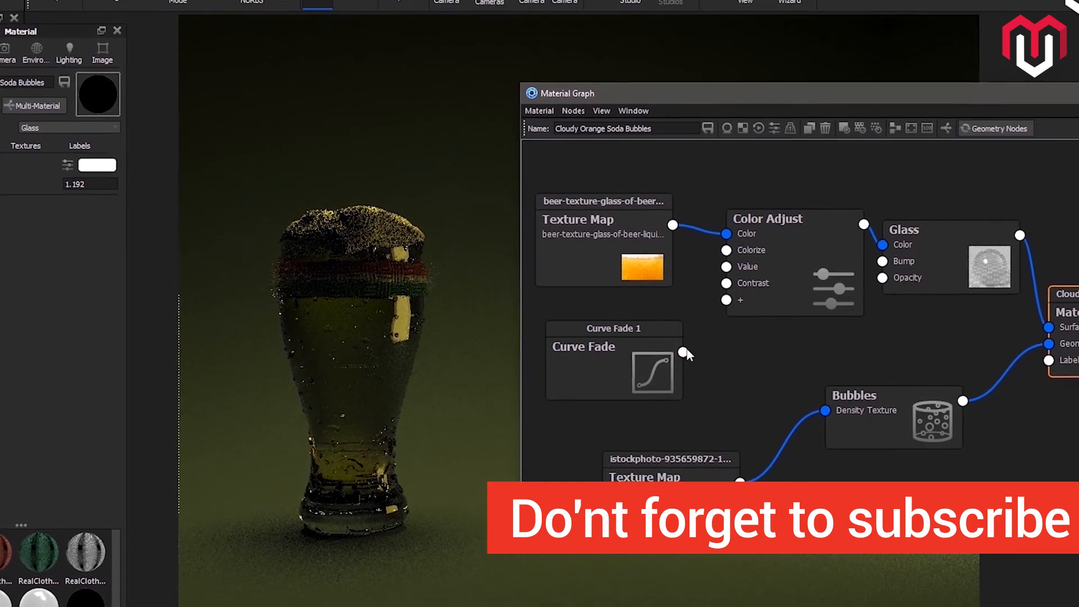
# Open the Curve Fade node's properties in the beer glass material graph.
pyautogui.doubleClick(612, 374)
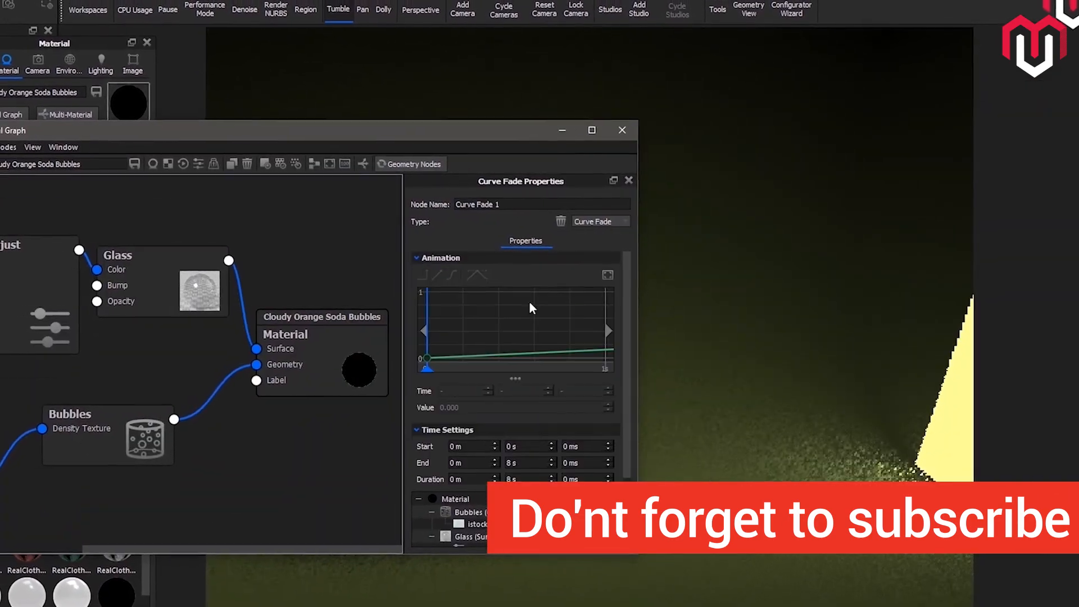